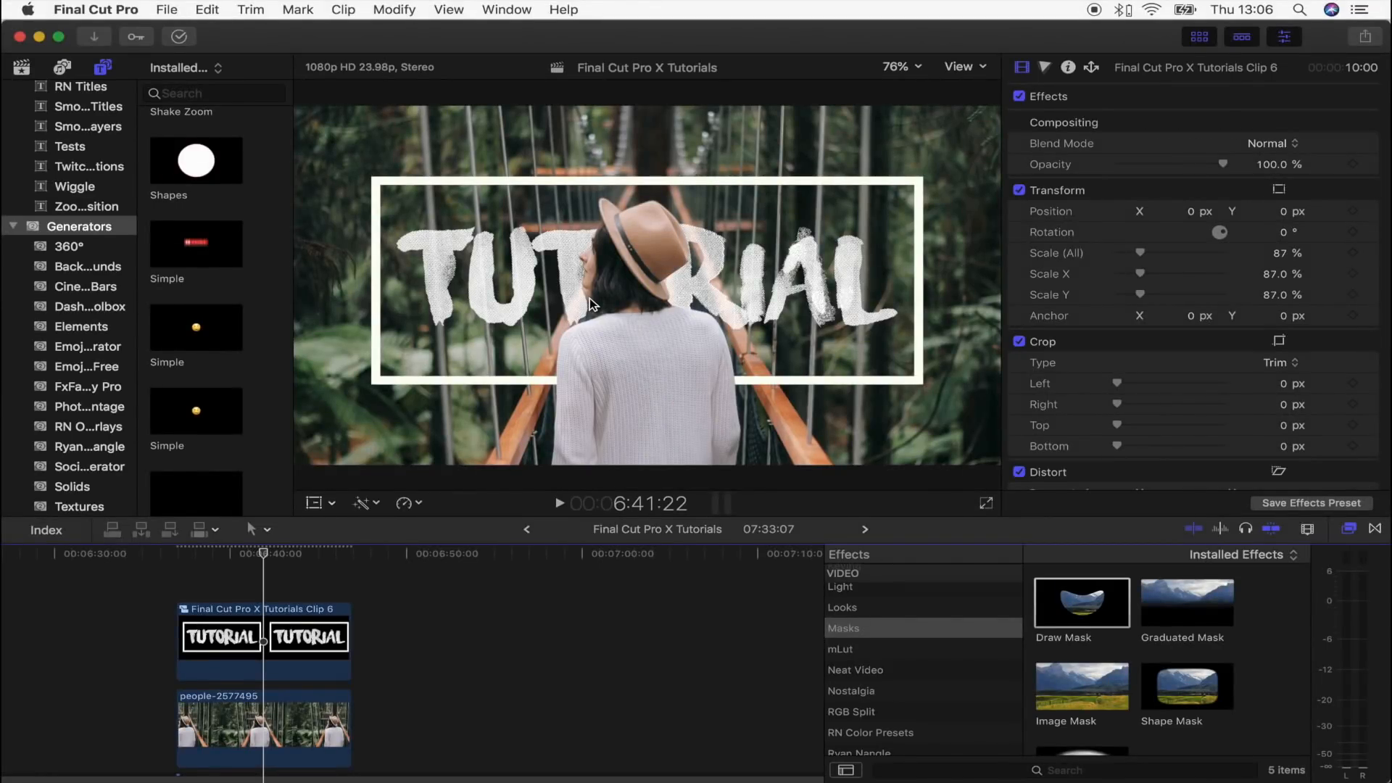
mouse_move(638, 189)
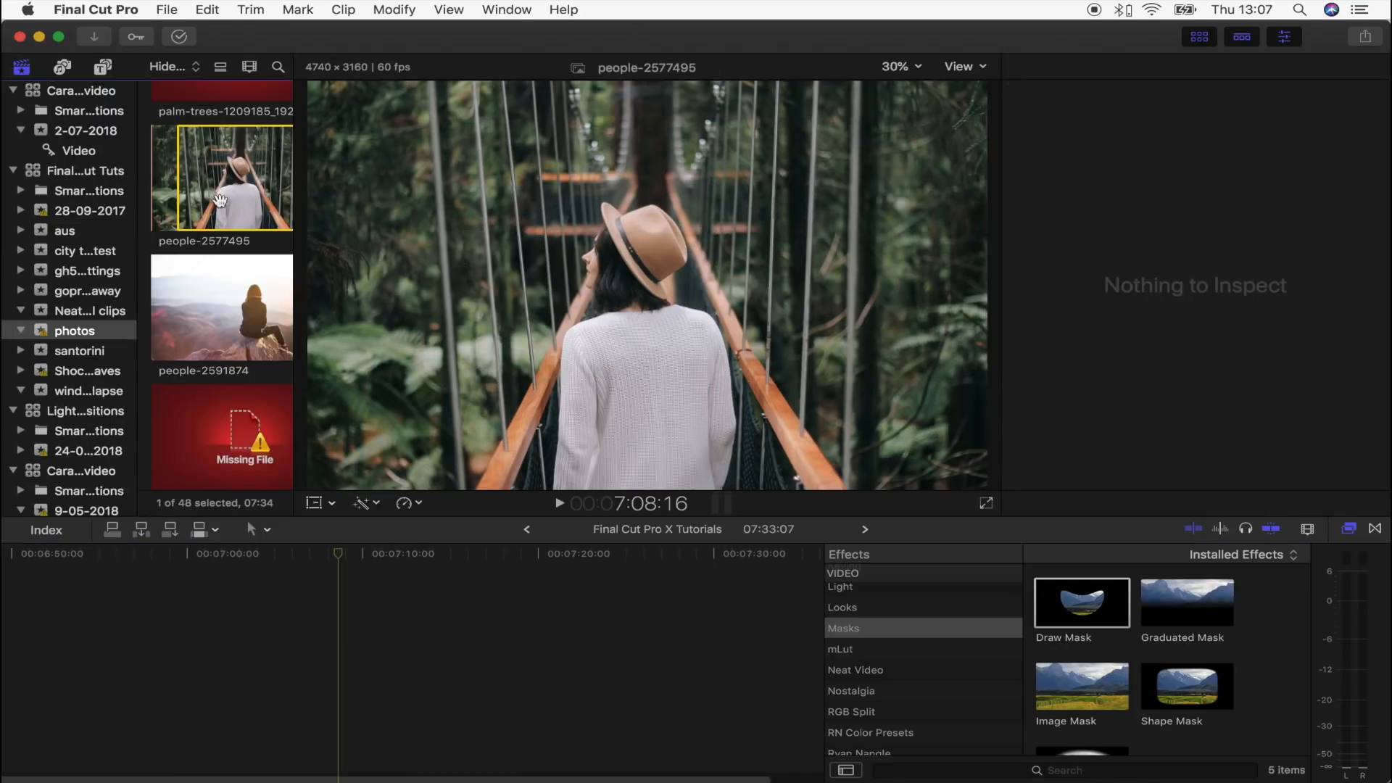
Add the people-2577495 forest bridge photo to the timeline
click(221, 178)
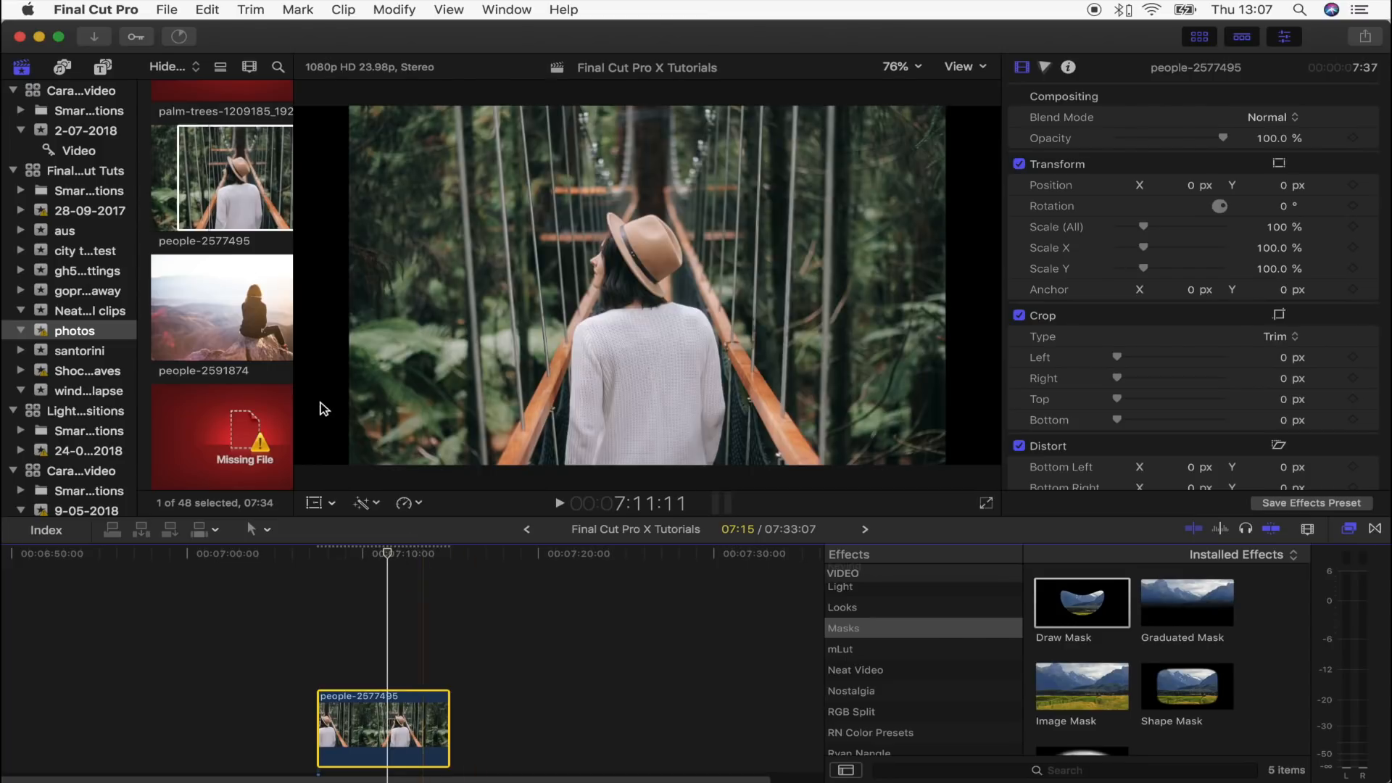
mouse_move(981, 114)
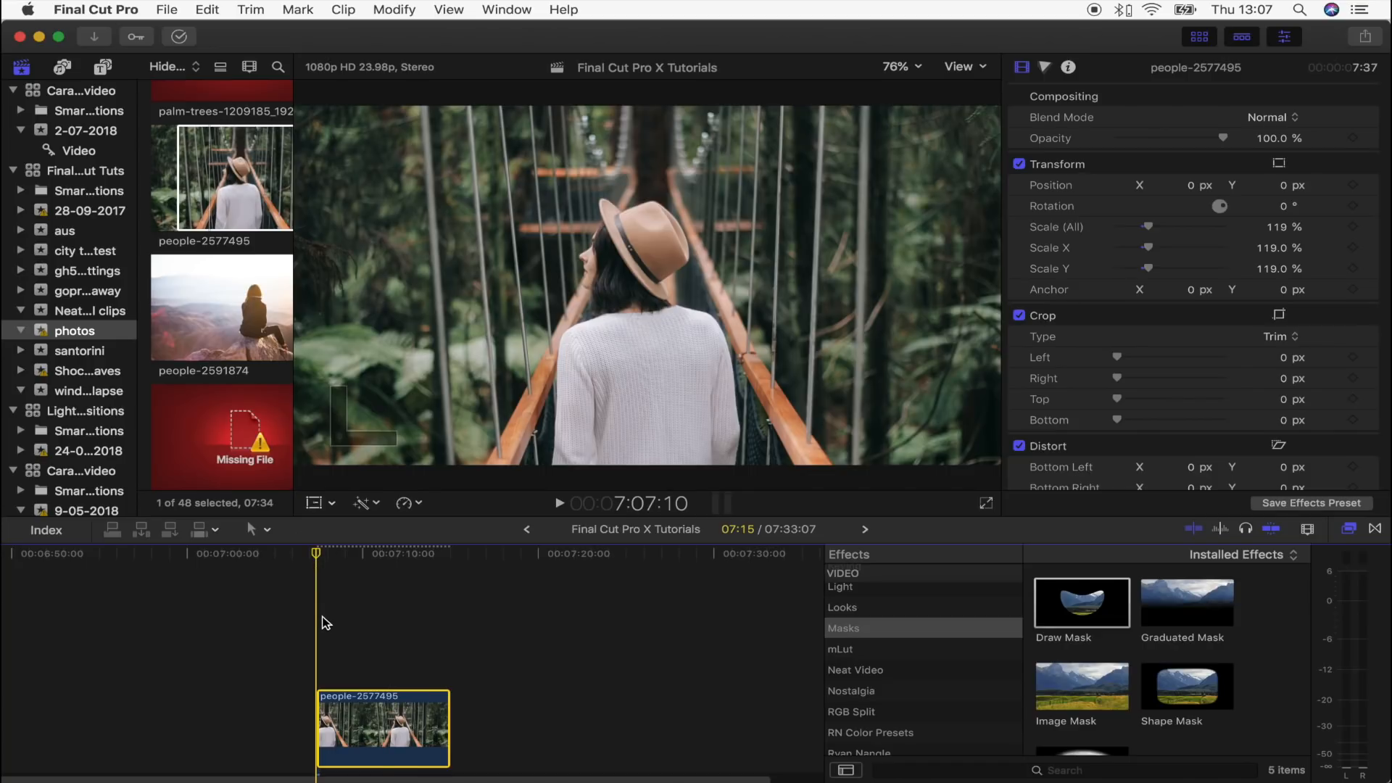
Search the titles library for 'bas' and connect a Basic Title above the photo
click(103, 67)
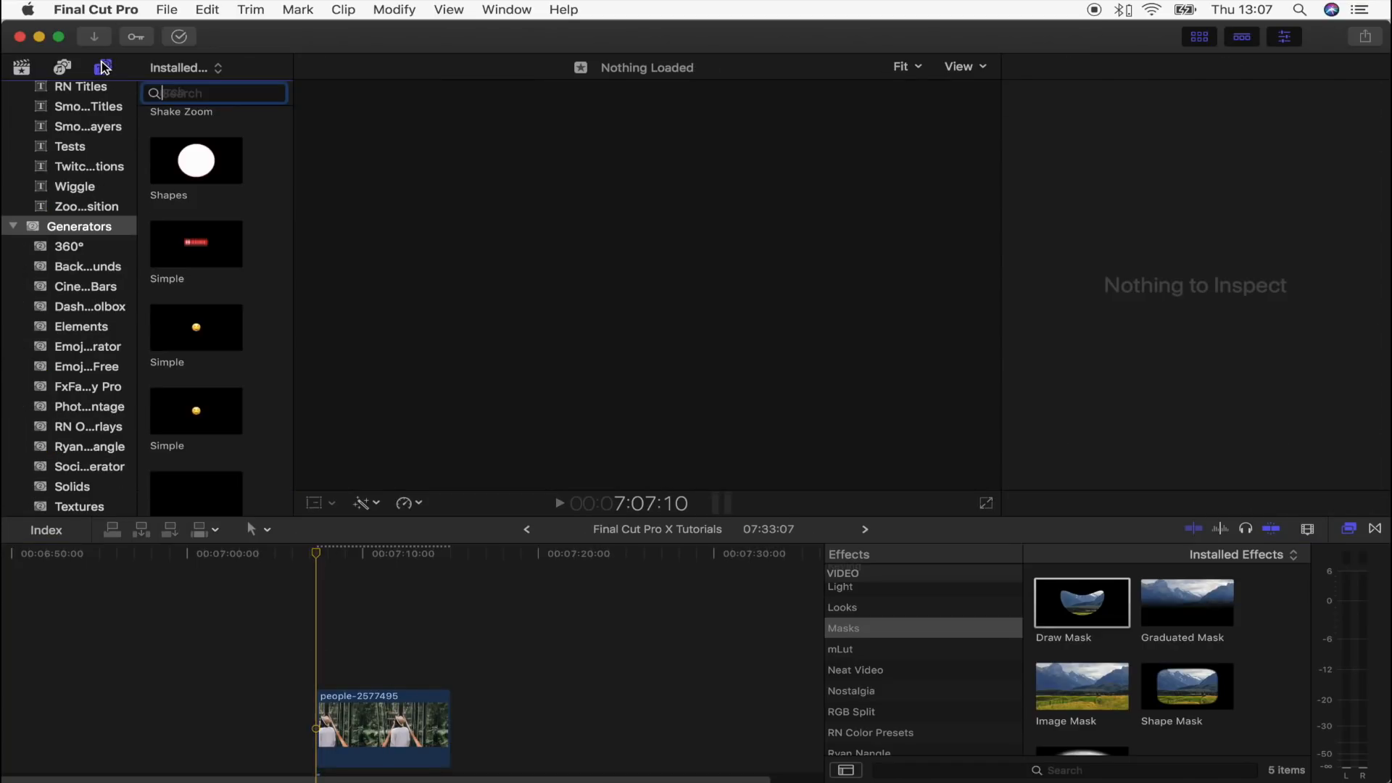
text(basic)
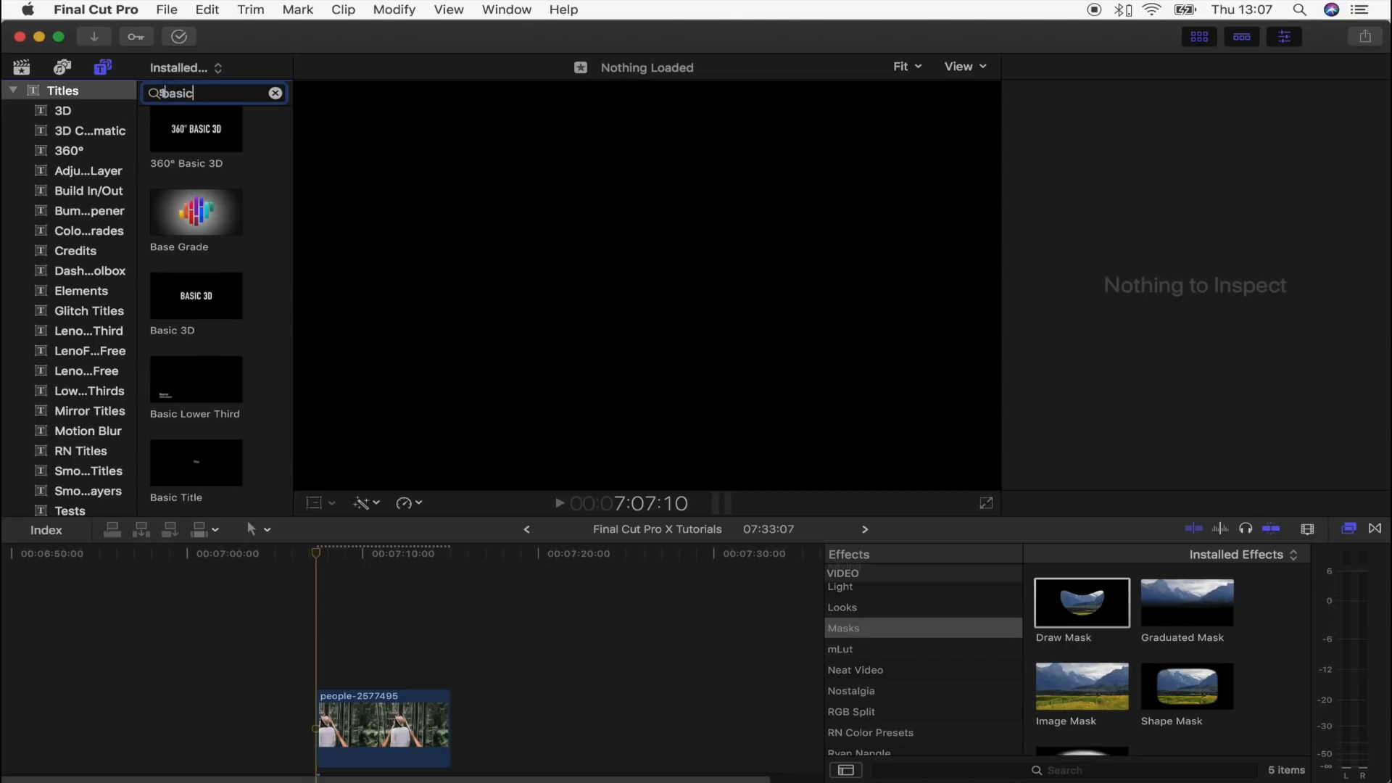
click(195, 395)
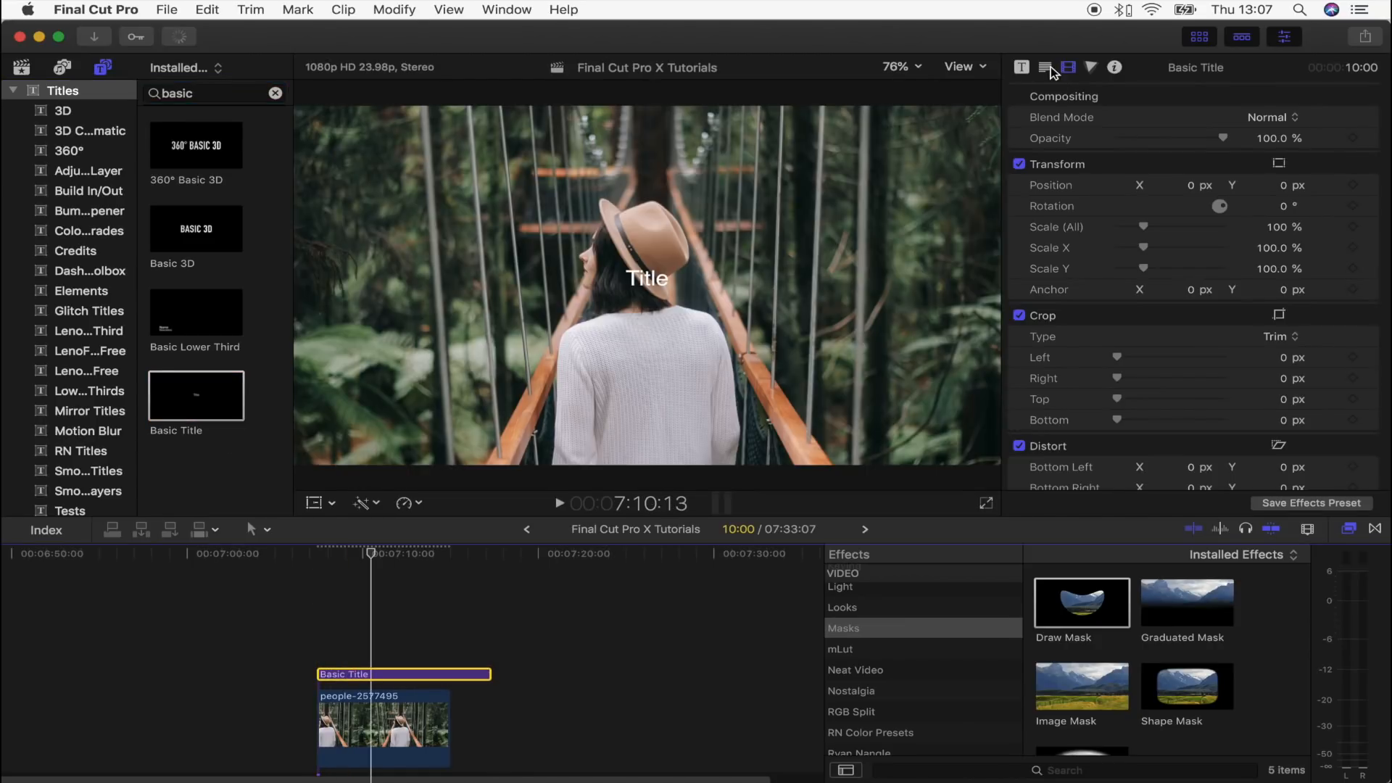
Replace the placeholder Title text with 'tutorial' in the Text Inspector
click(1045, 68)
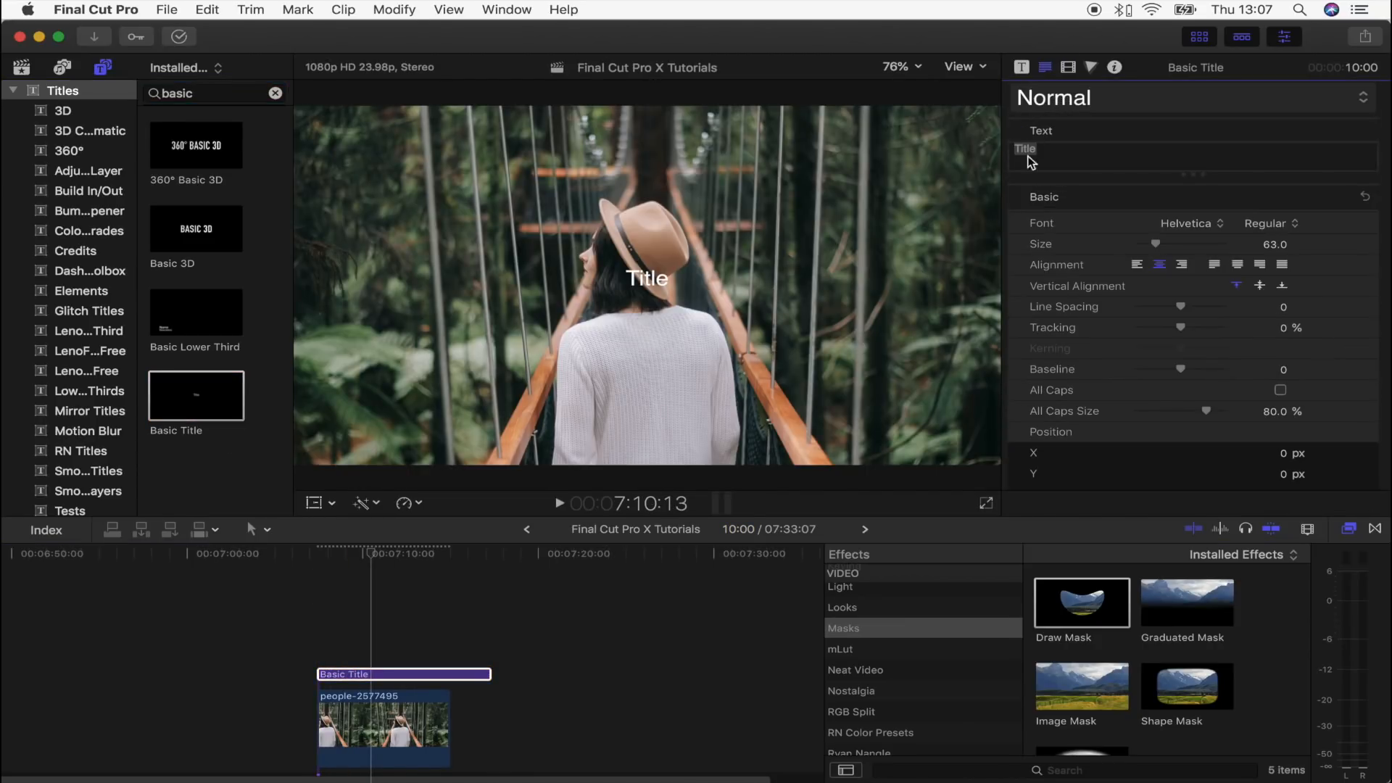
double_click(1025, 148)
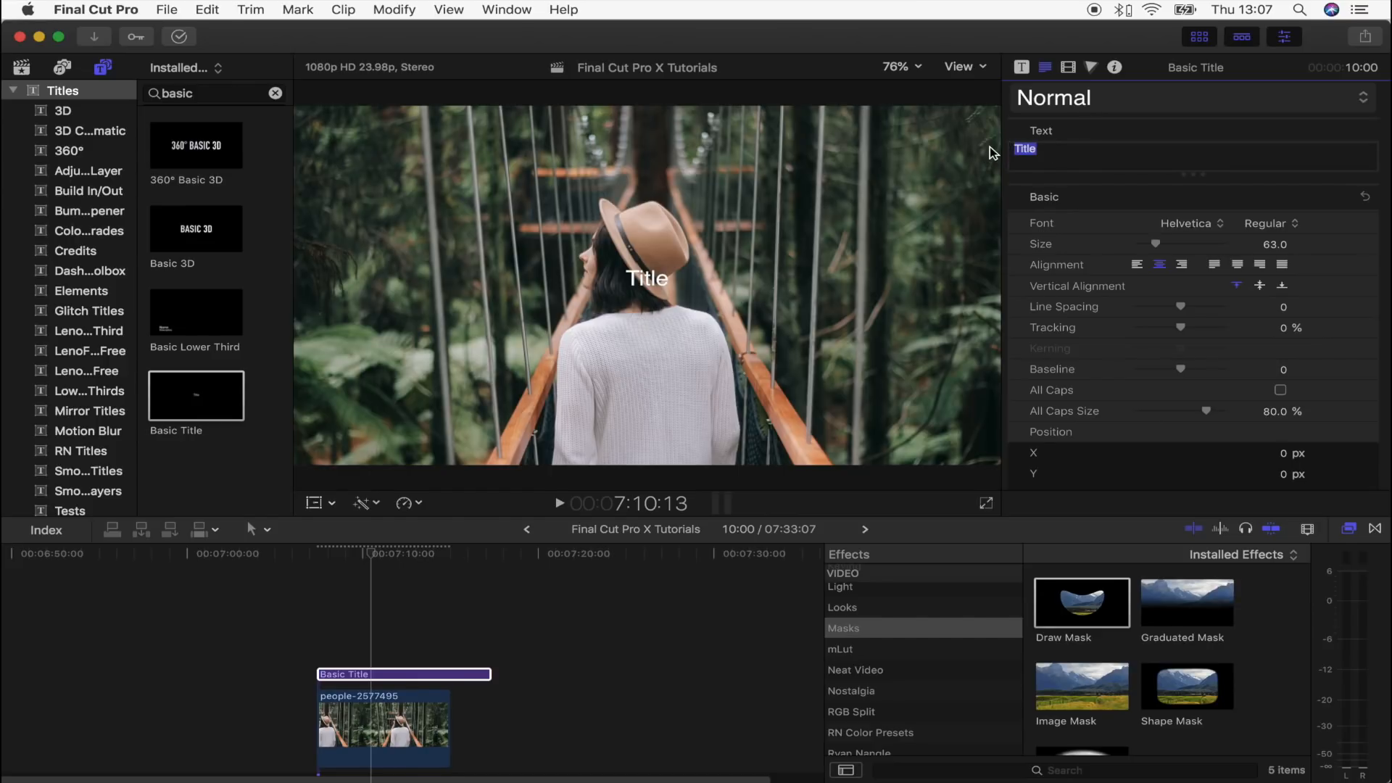
text(tutorial)
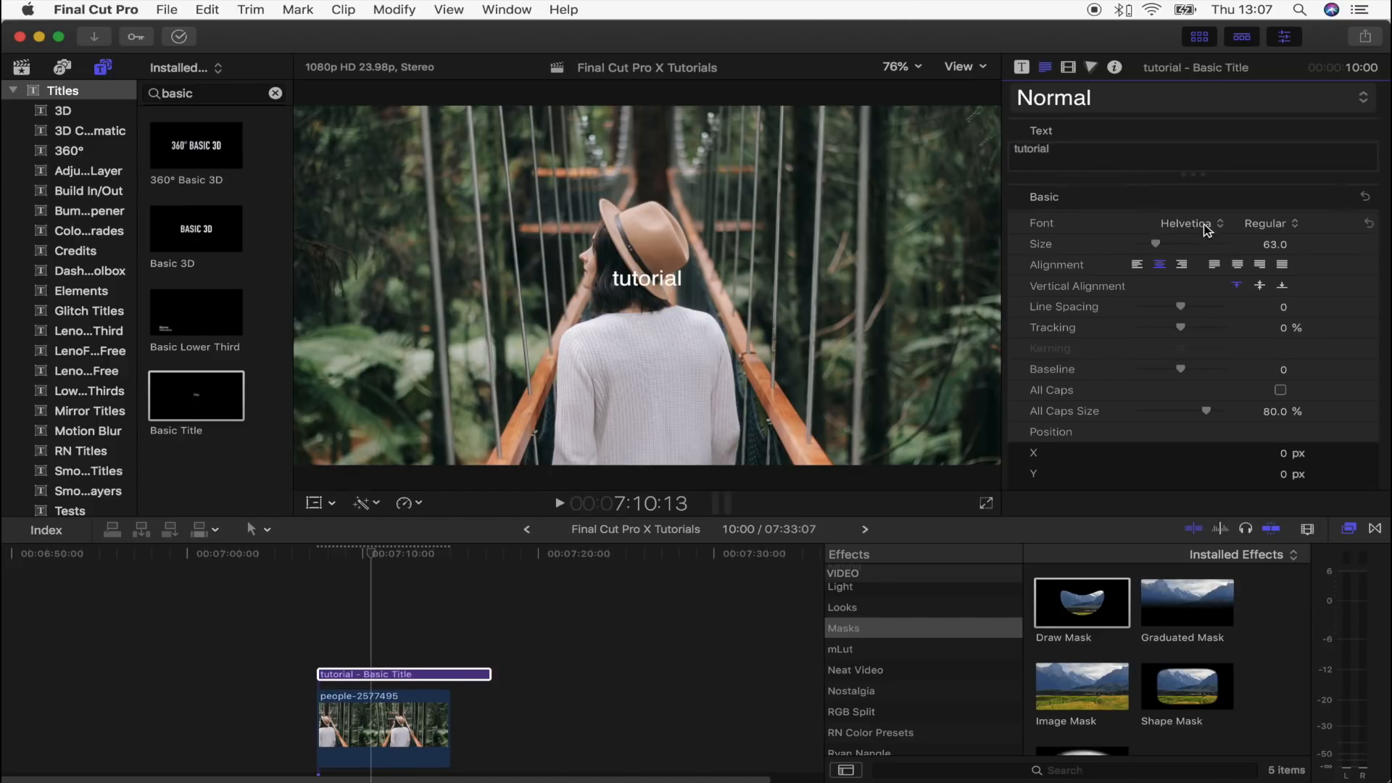
click(1048, 147)
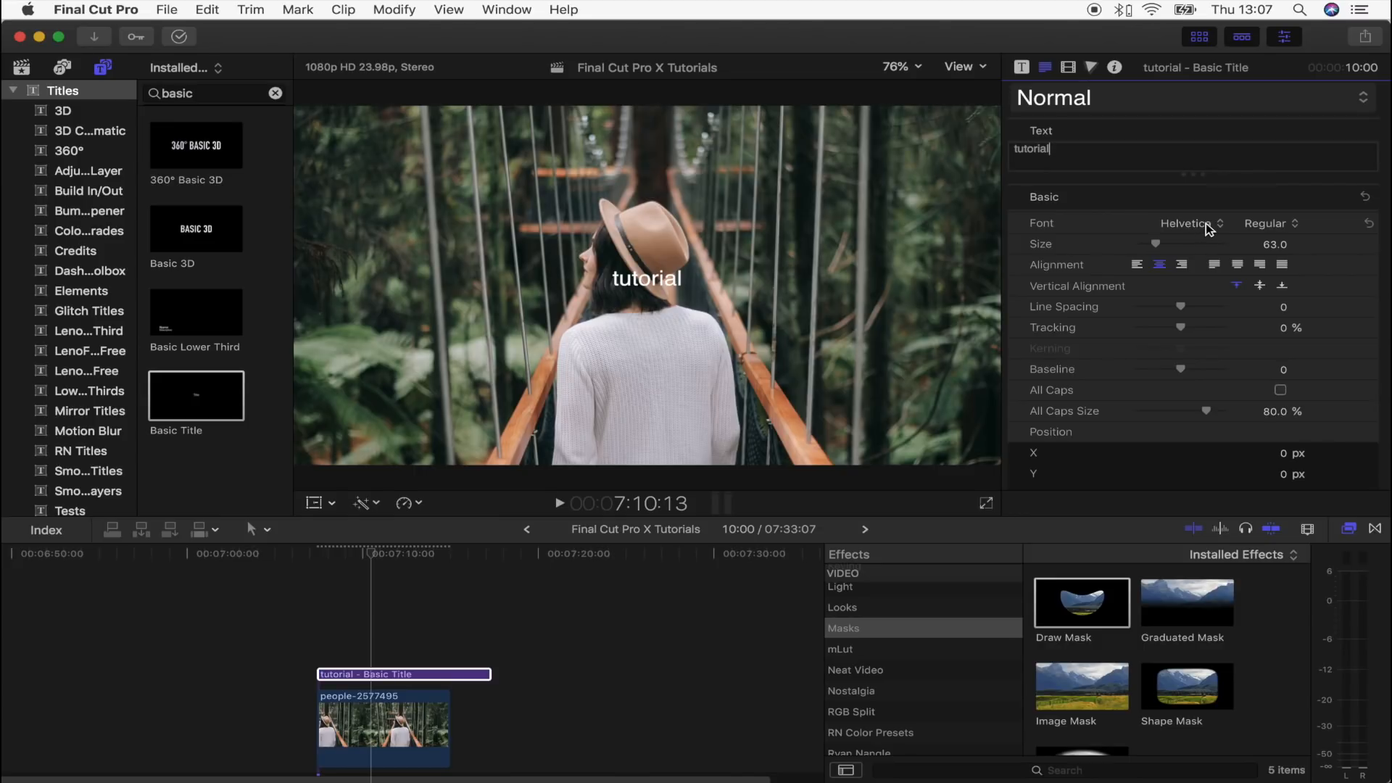
Set the title font to Surfing Capital and enlarge the text
click(1190, 222)
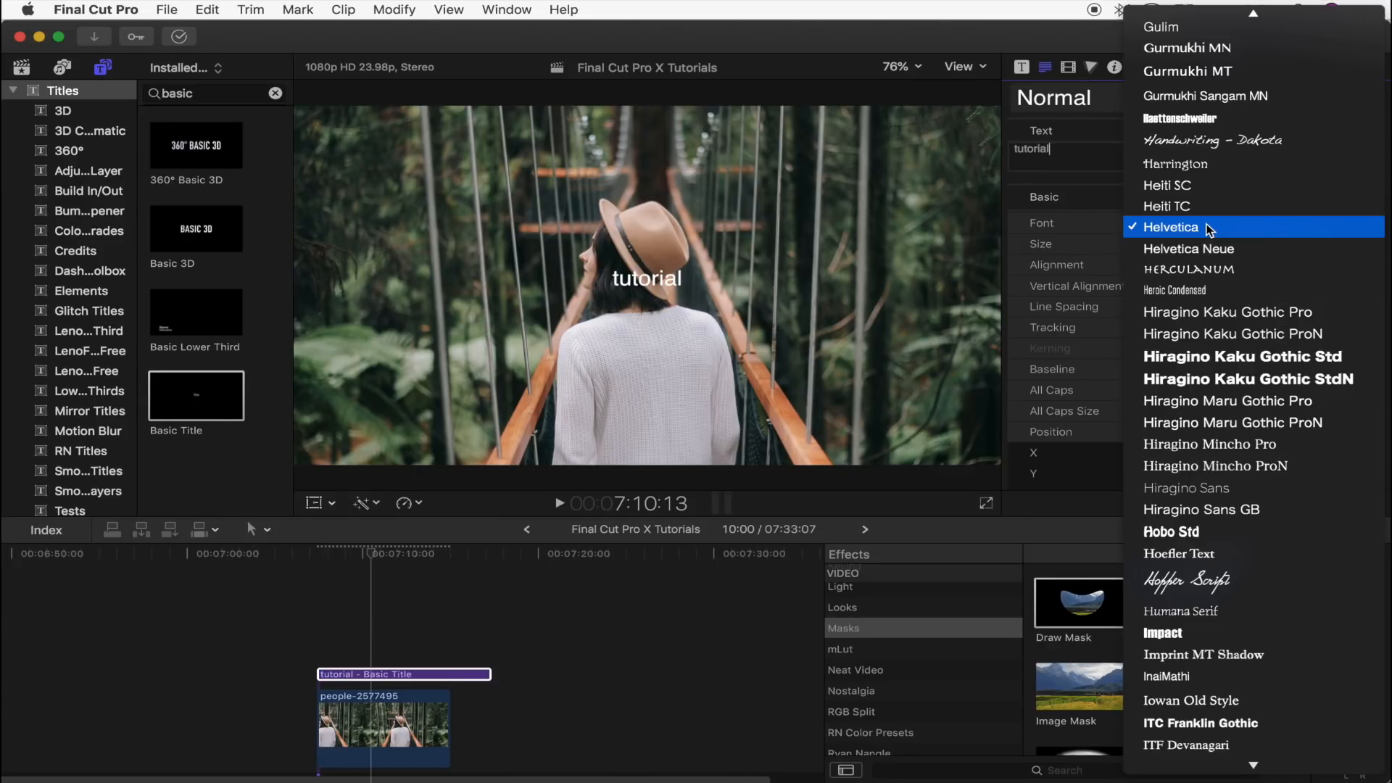
click(1188, 227)
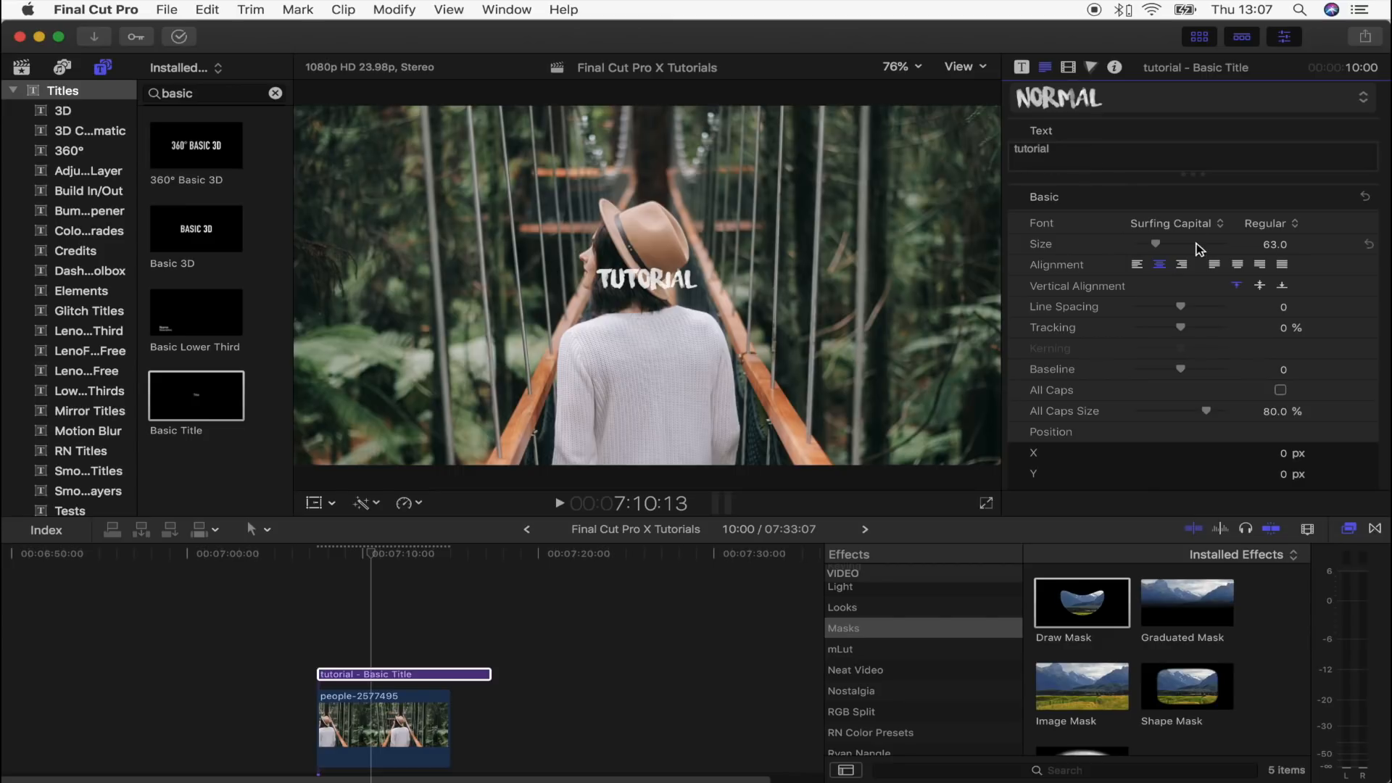
drag(1159, 244, 1221, 244)
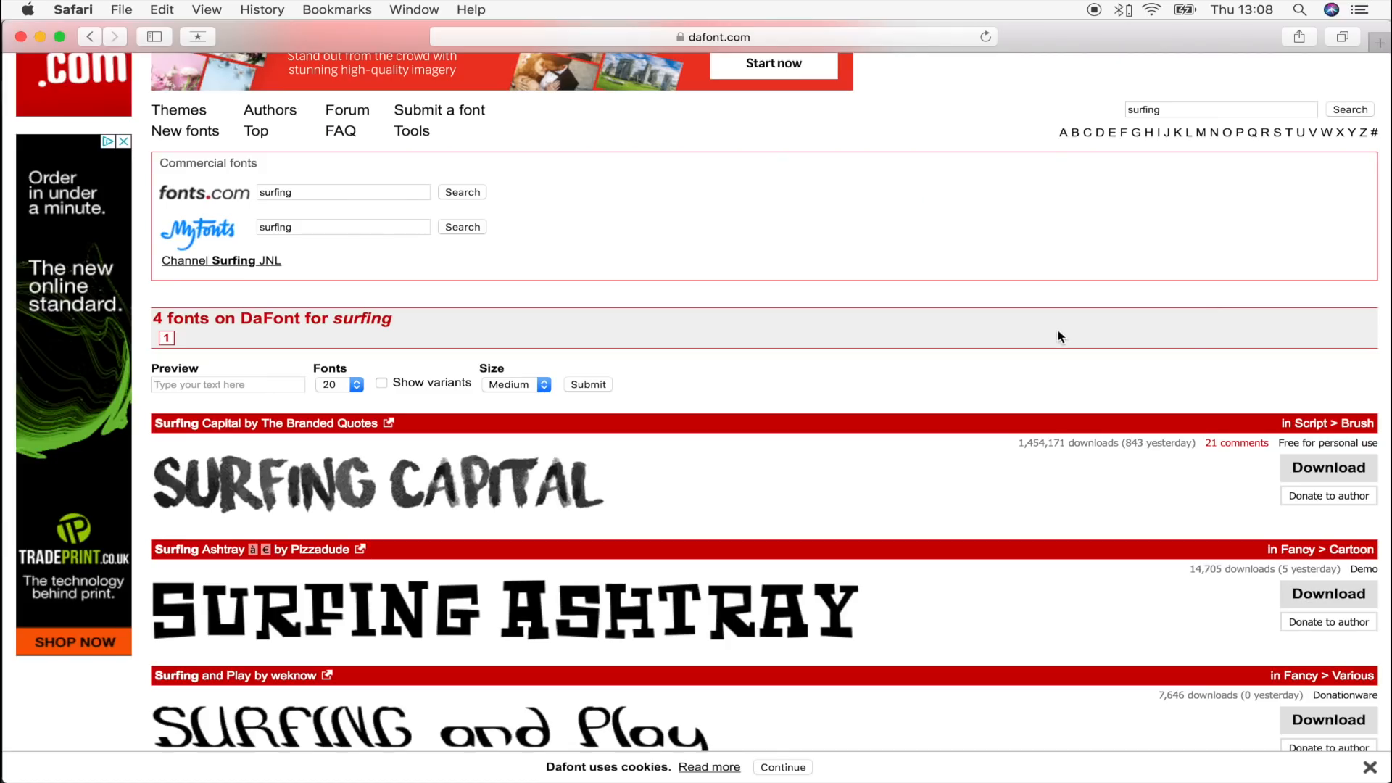
Download Surfing Capital from DaFont, accepting the caution dialog
click(1330, 468)
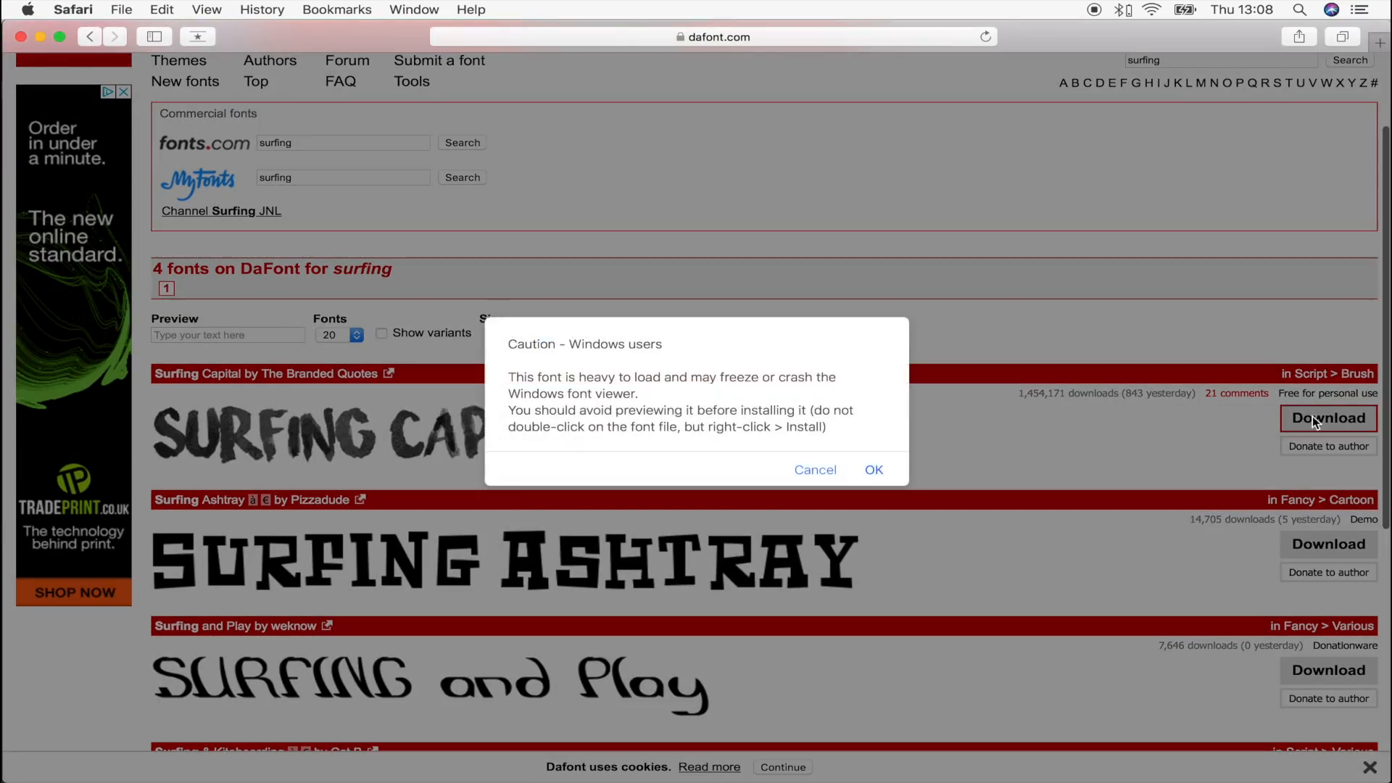
click(873, 469)
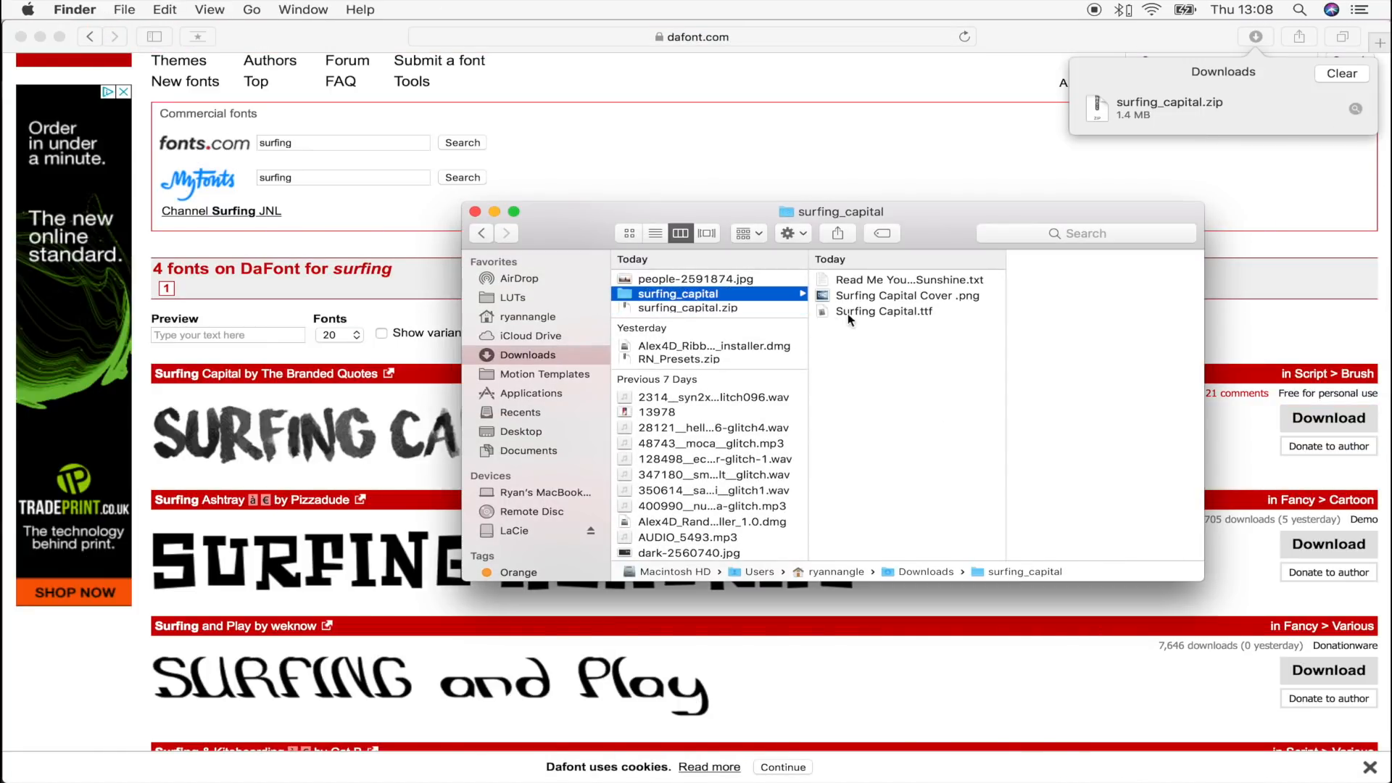
Install Surfing Capital.ttf from the Downloads surfing_capital folder
click(885, 311)
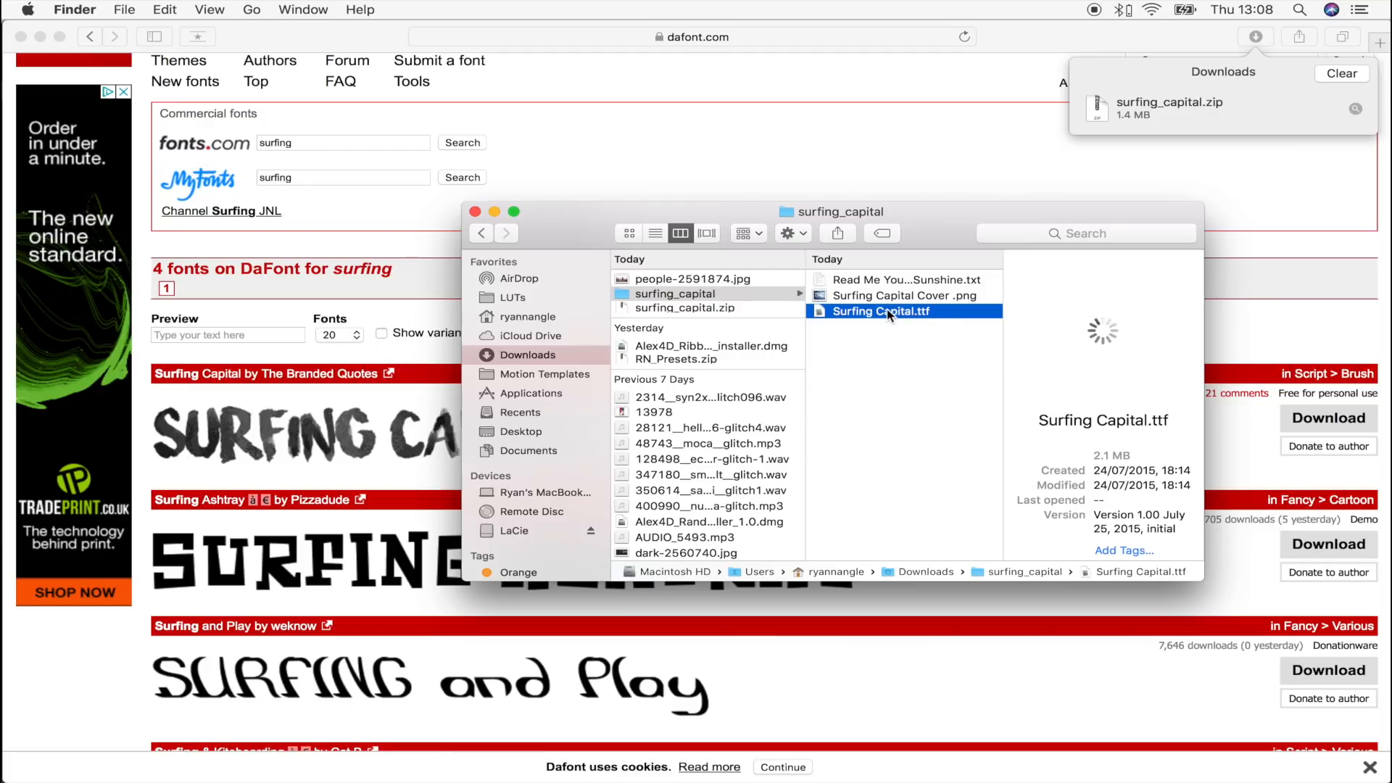
double_click(881, 311)
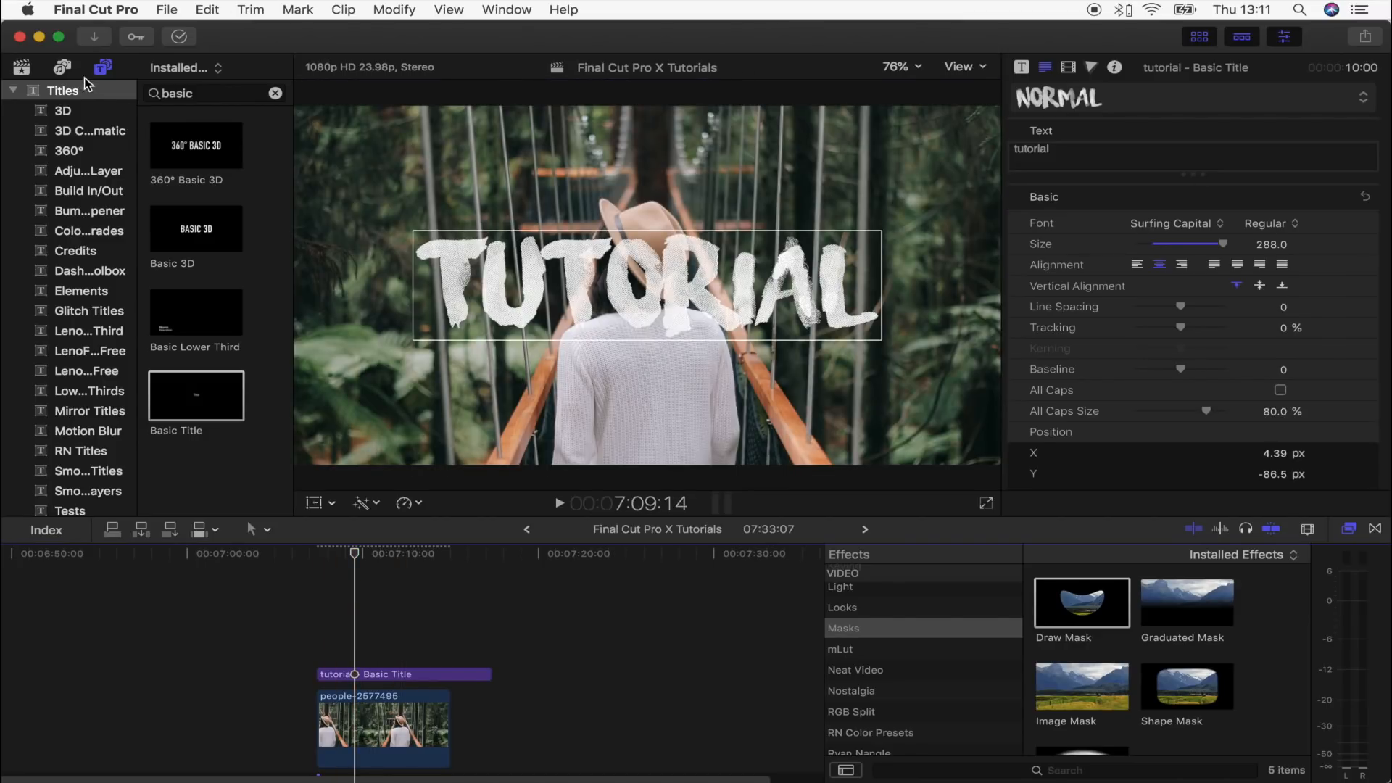
Scroll the sidebar and switch to the Generators category
scroll(down, 3)
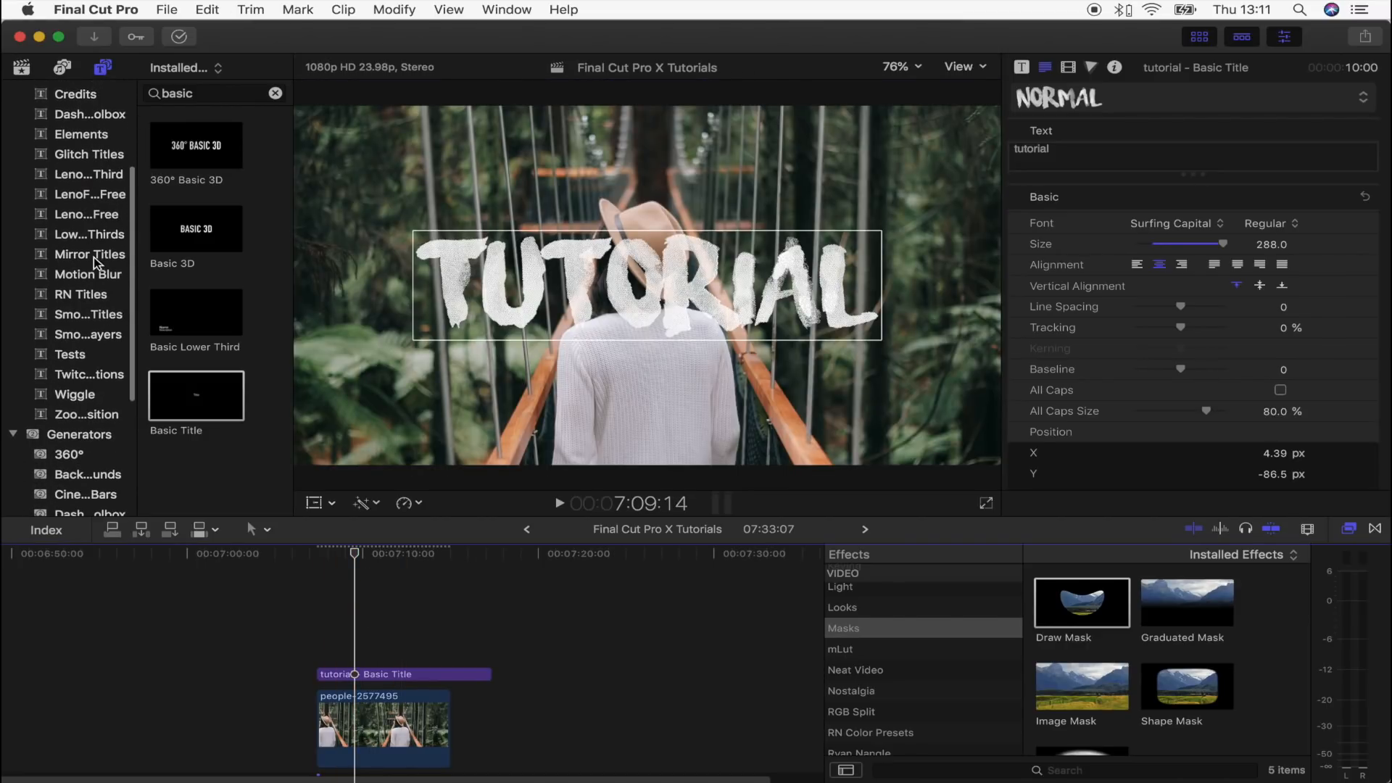
click(82, 435)
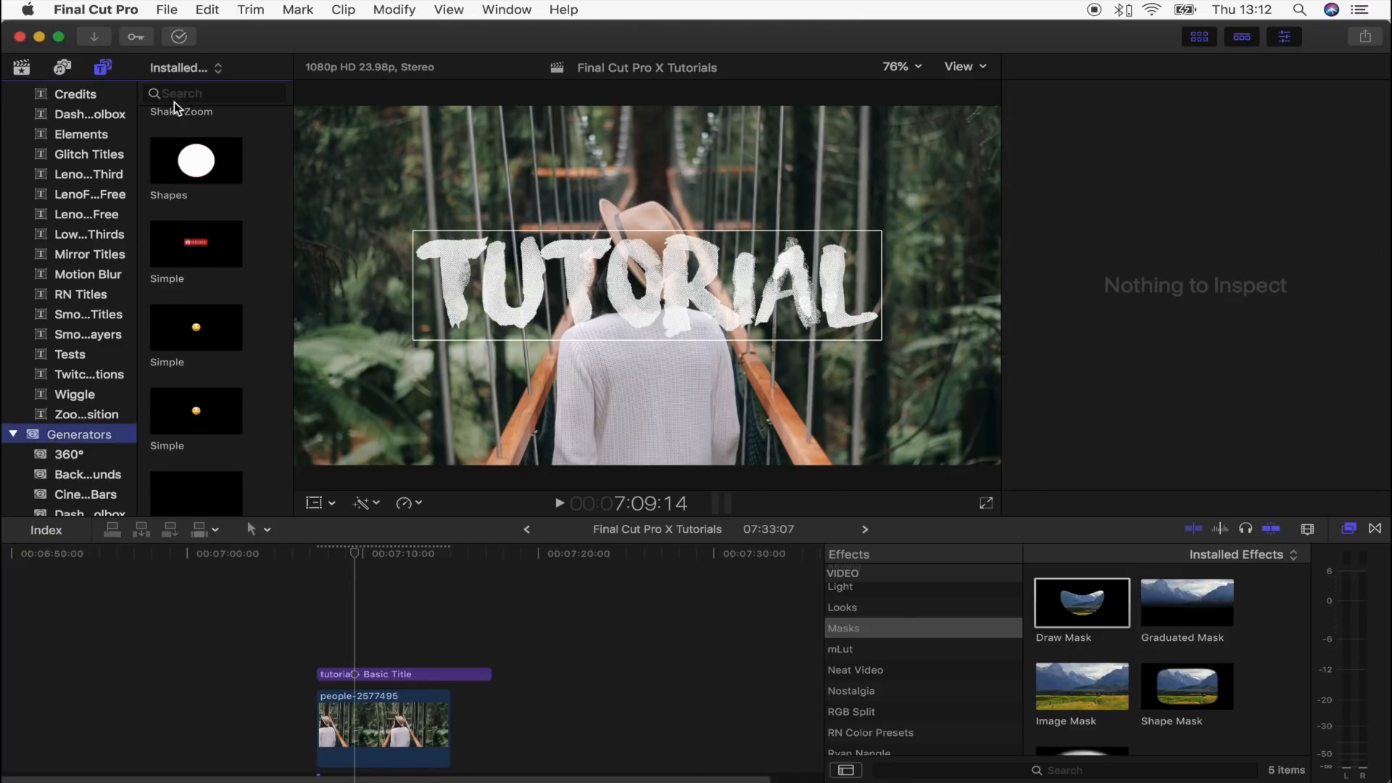
Add a Shapes generator above the title as a white rectangle outline without drop shadow
drag(195, 159, 333, 612)
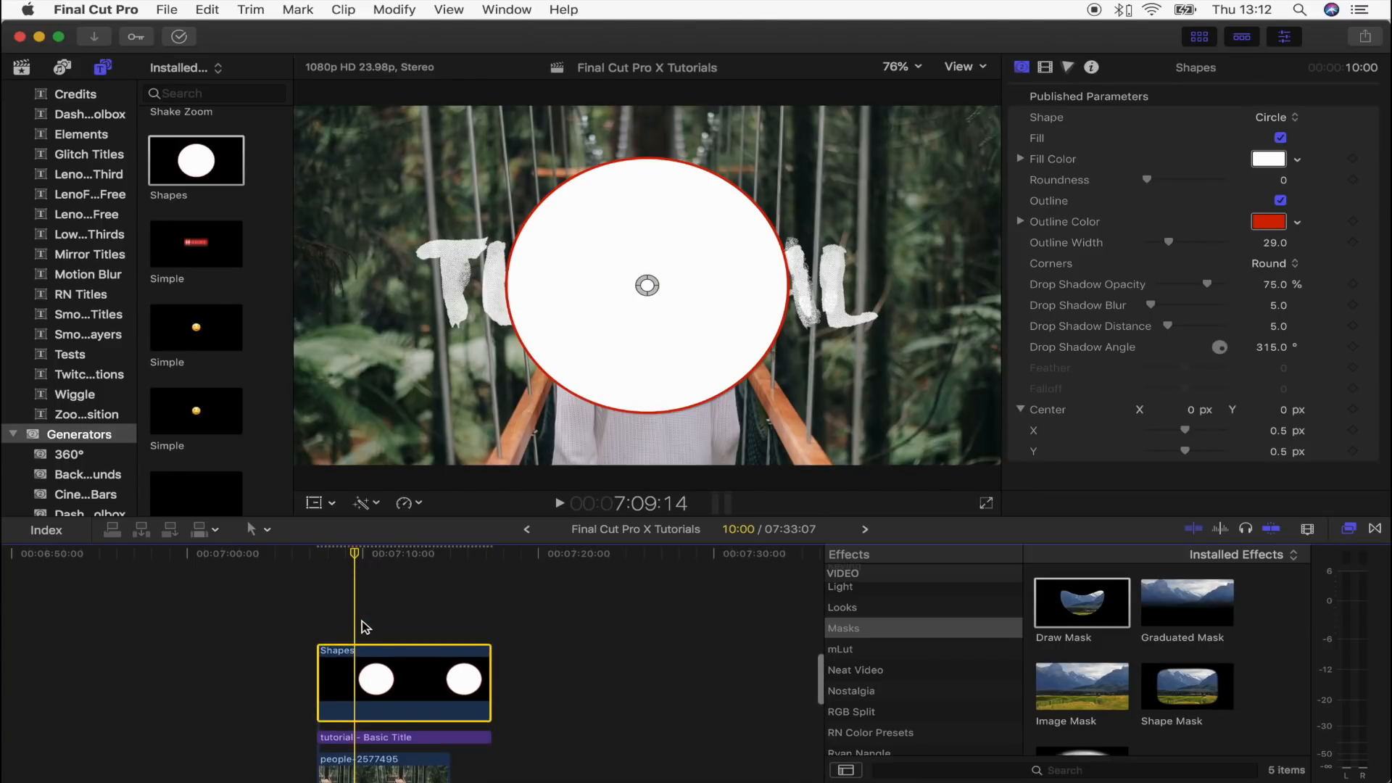
click(1278, 116)
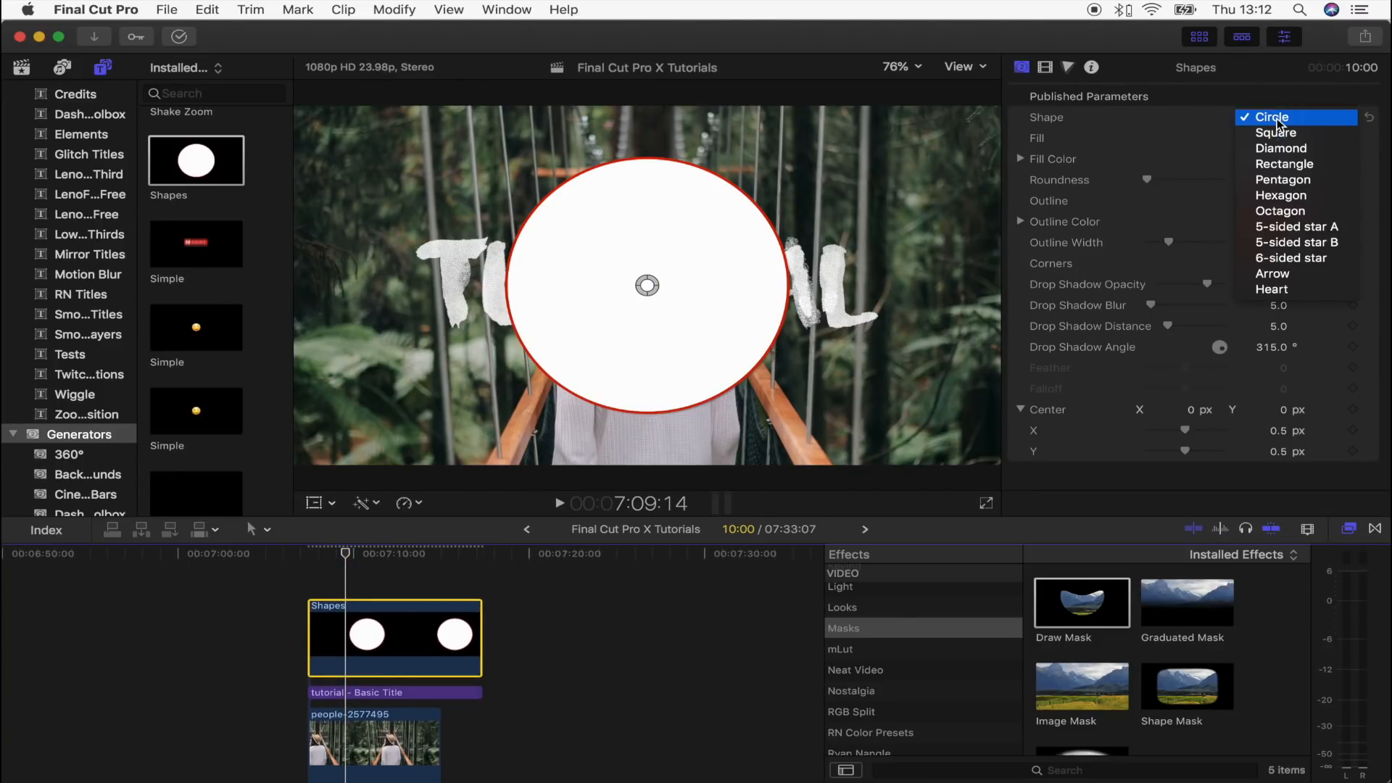
click(1283, 164)
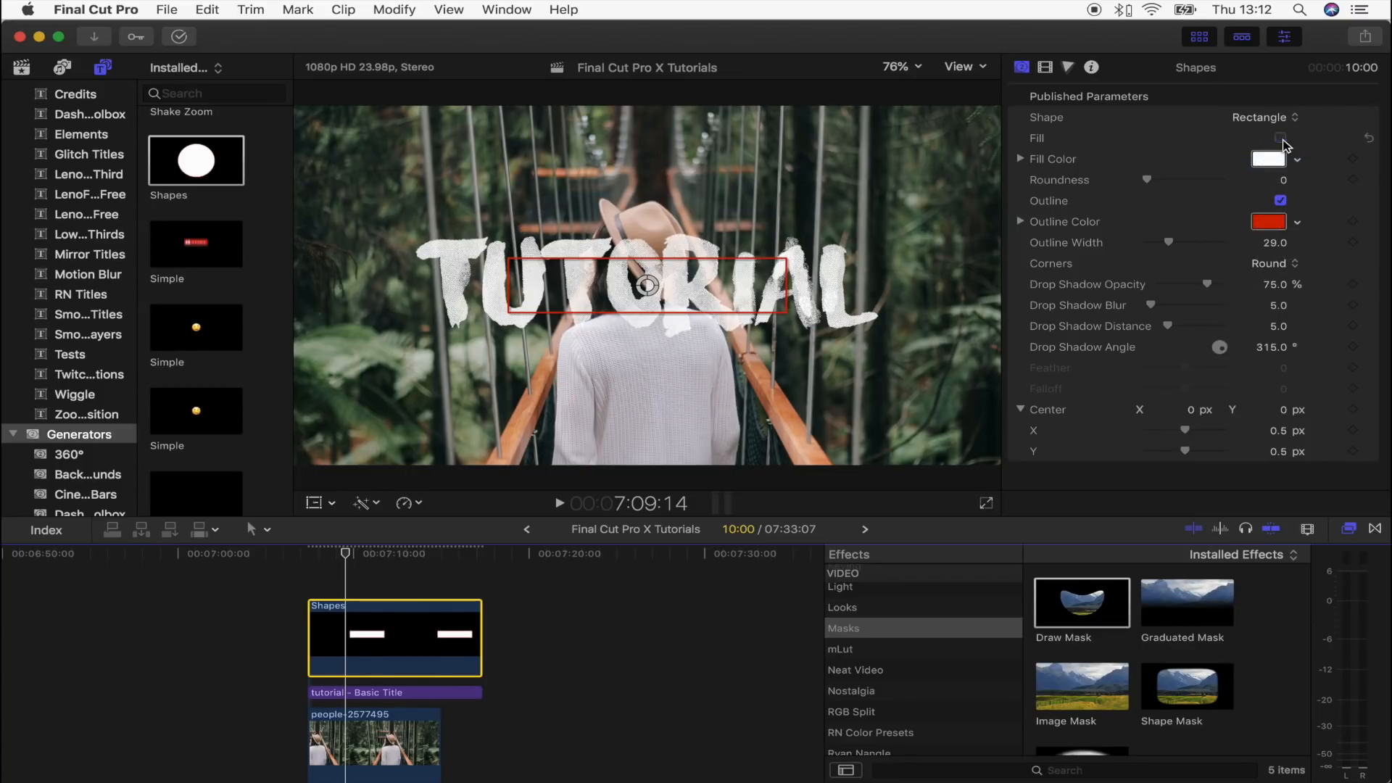
click(1282, 138)
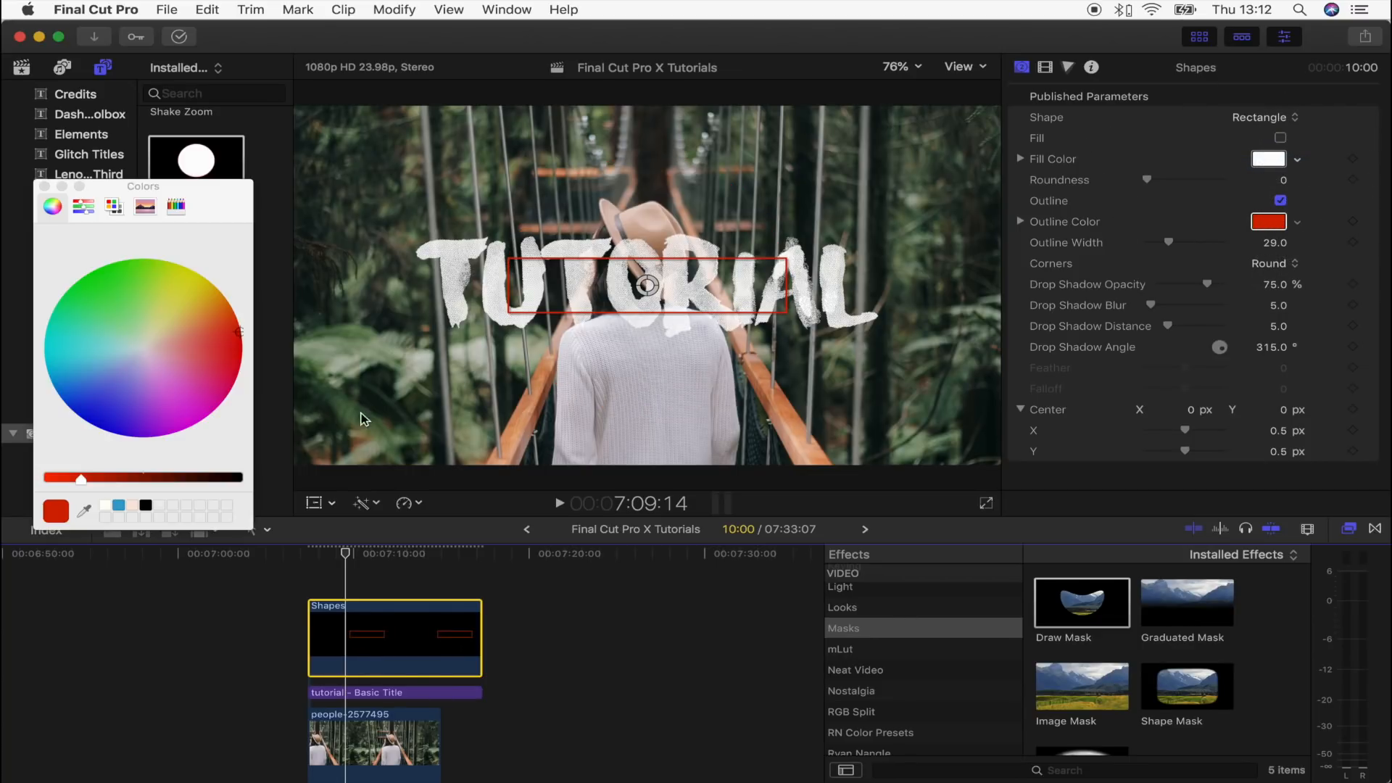
click(142, 347)
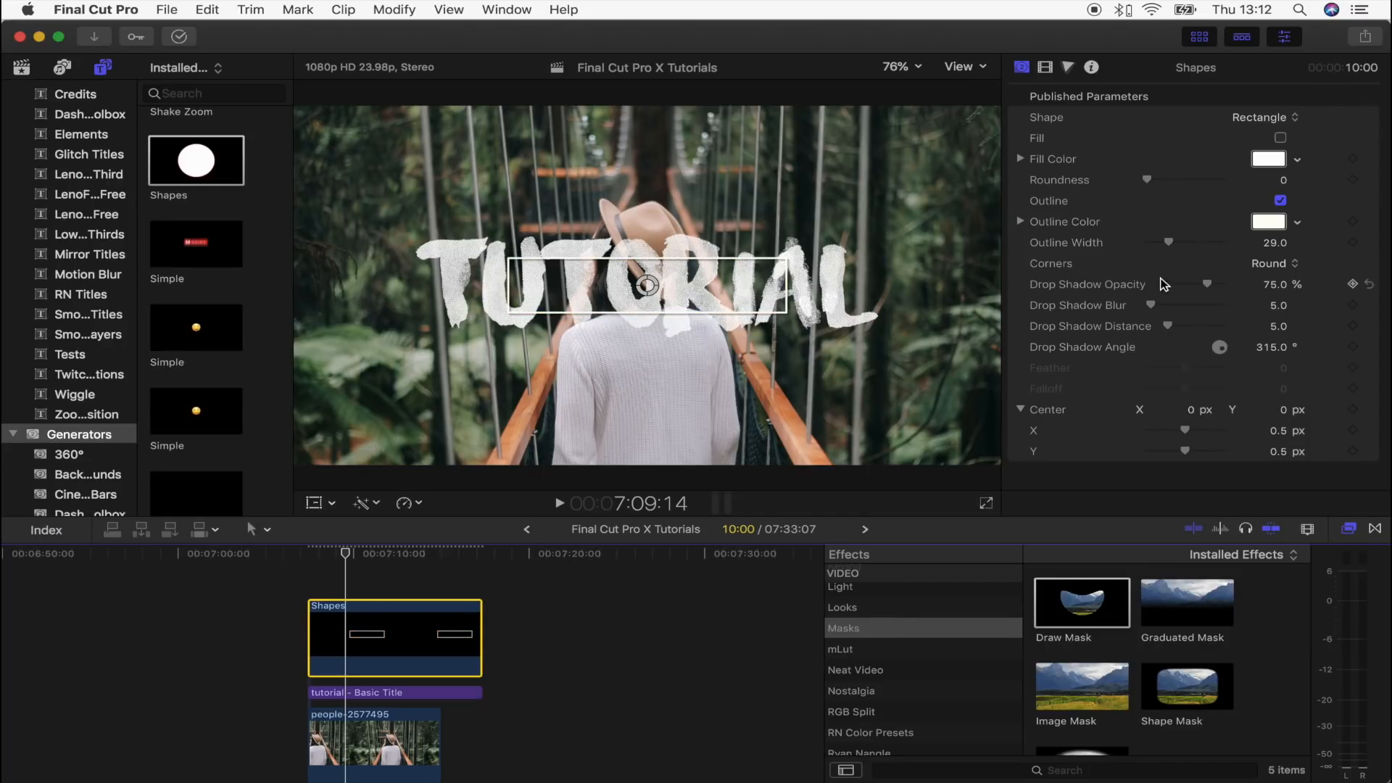
drag(1208, 284, 1168, 284)
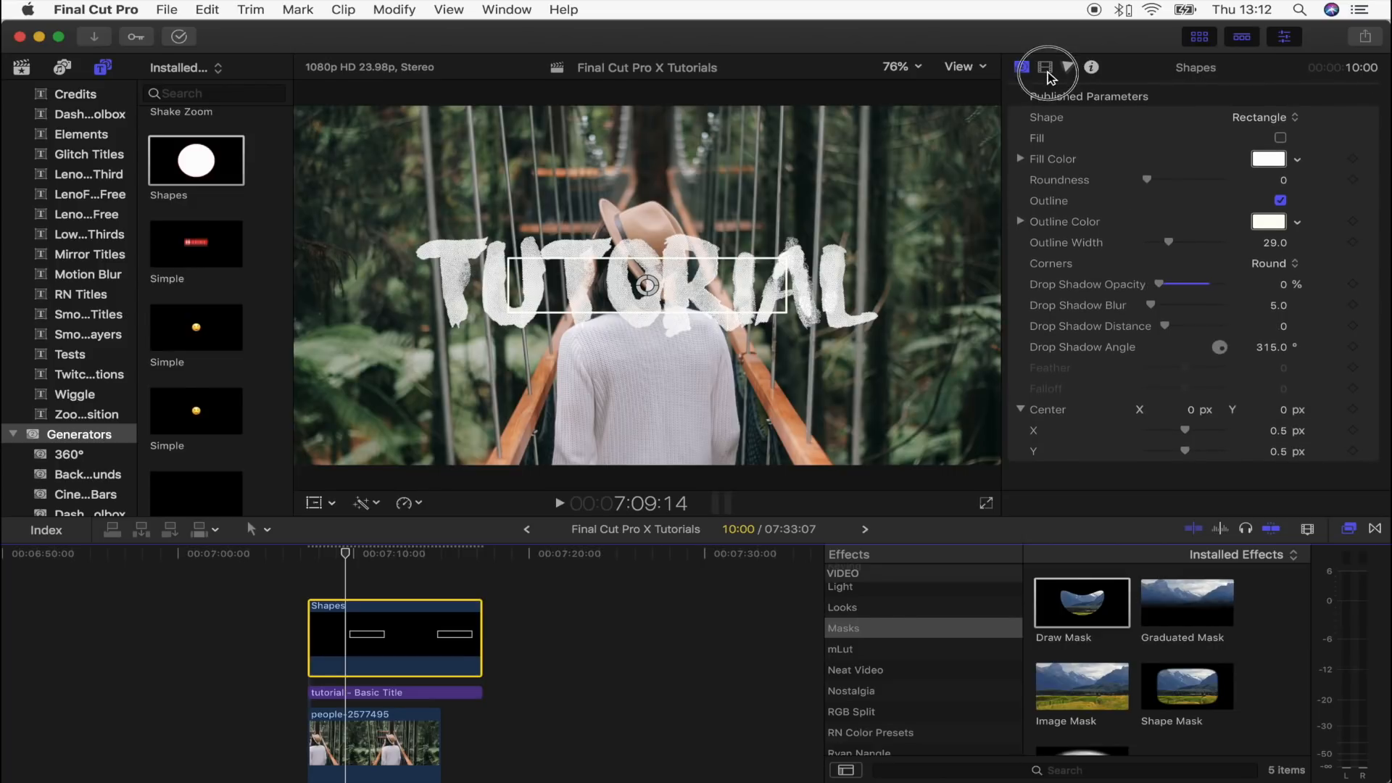
Scale the rectangle to 362% with Scale X 205% to frame the title
click(1045, 68)
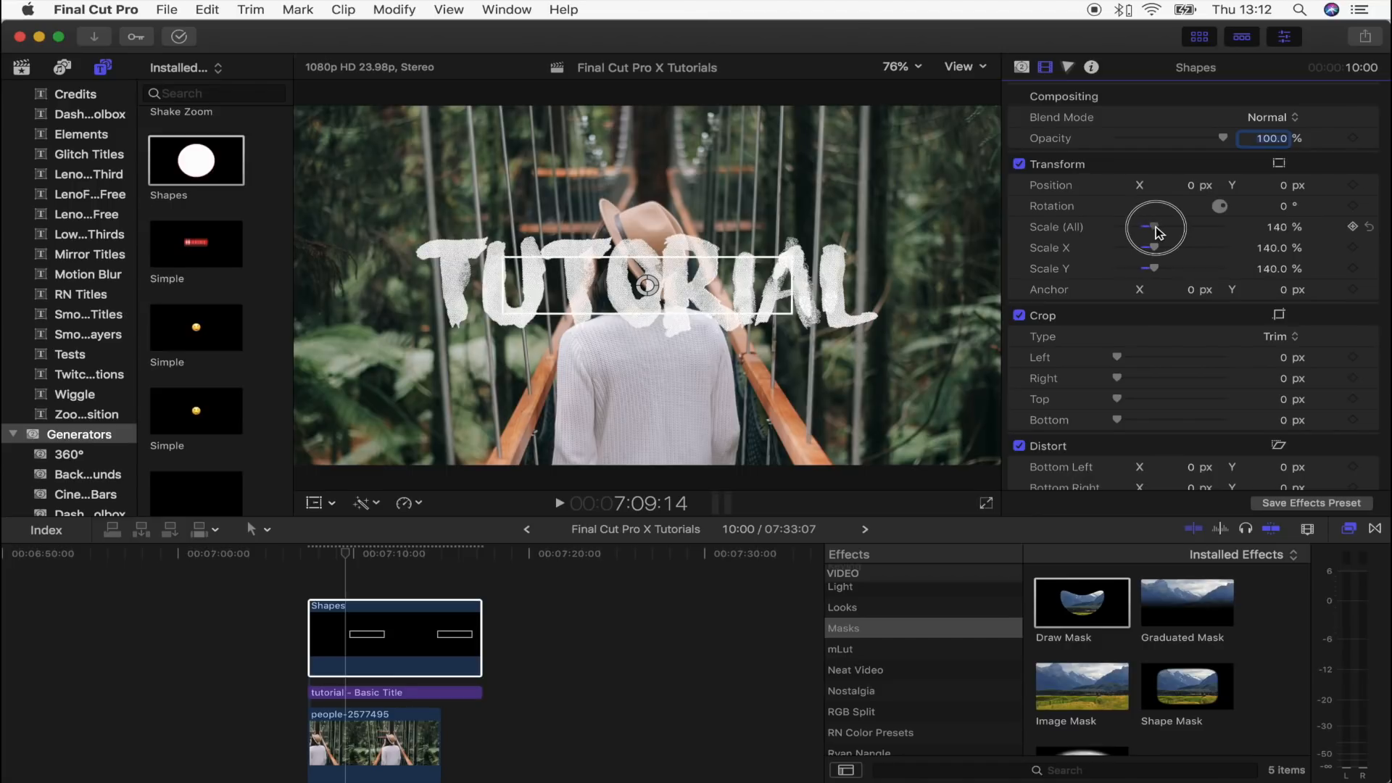
drag(1150, 227, 1171, 227)
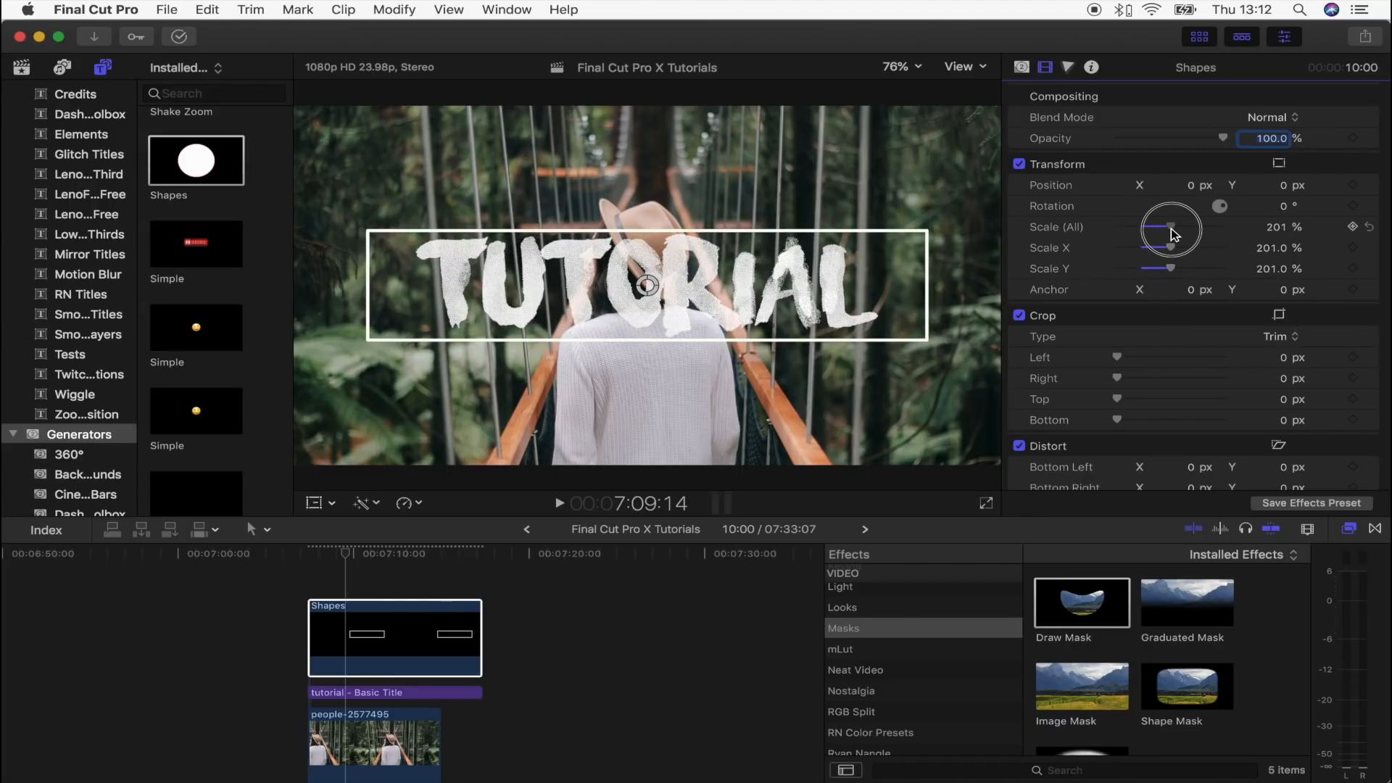
drag(1171, 226, 1204, 226)
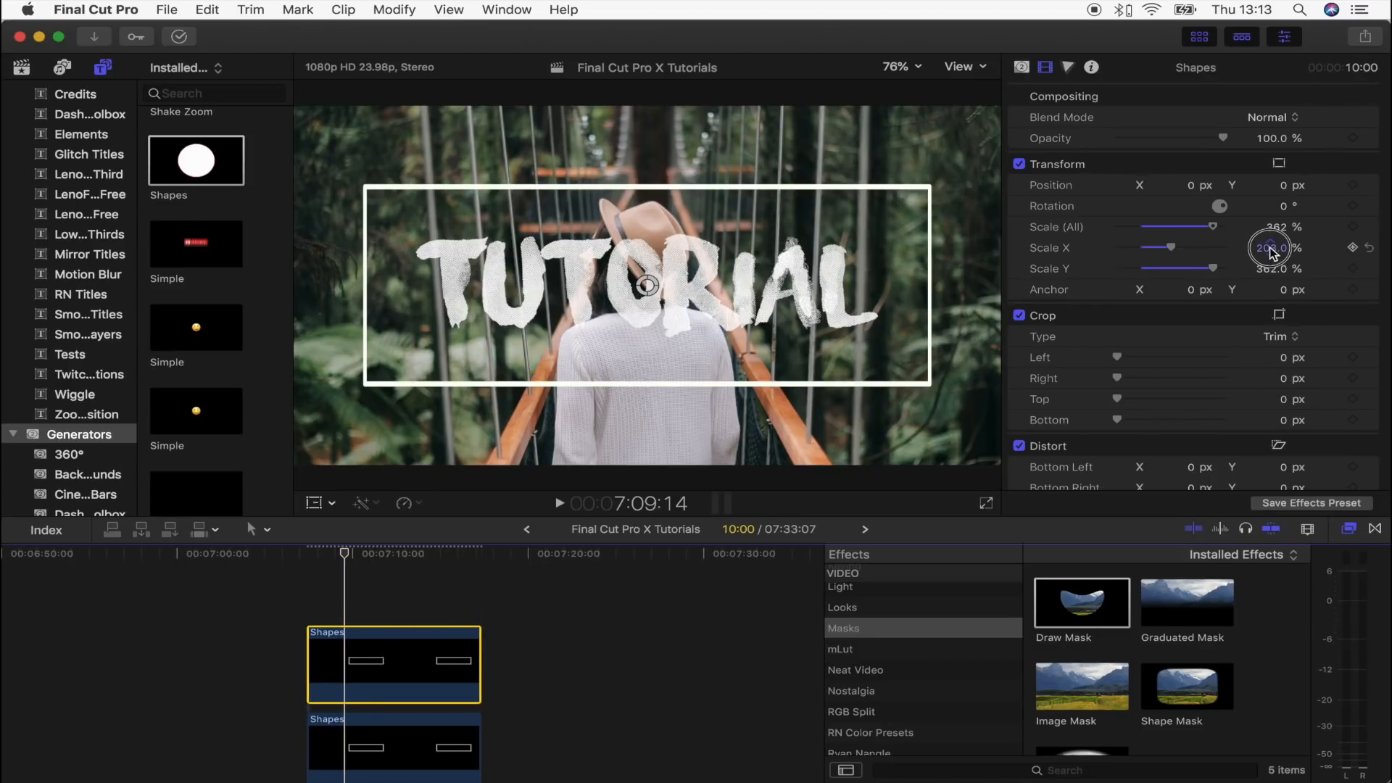
drag(1270, 248, 1272, 248)
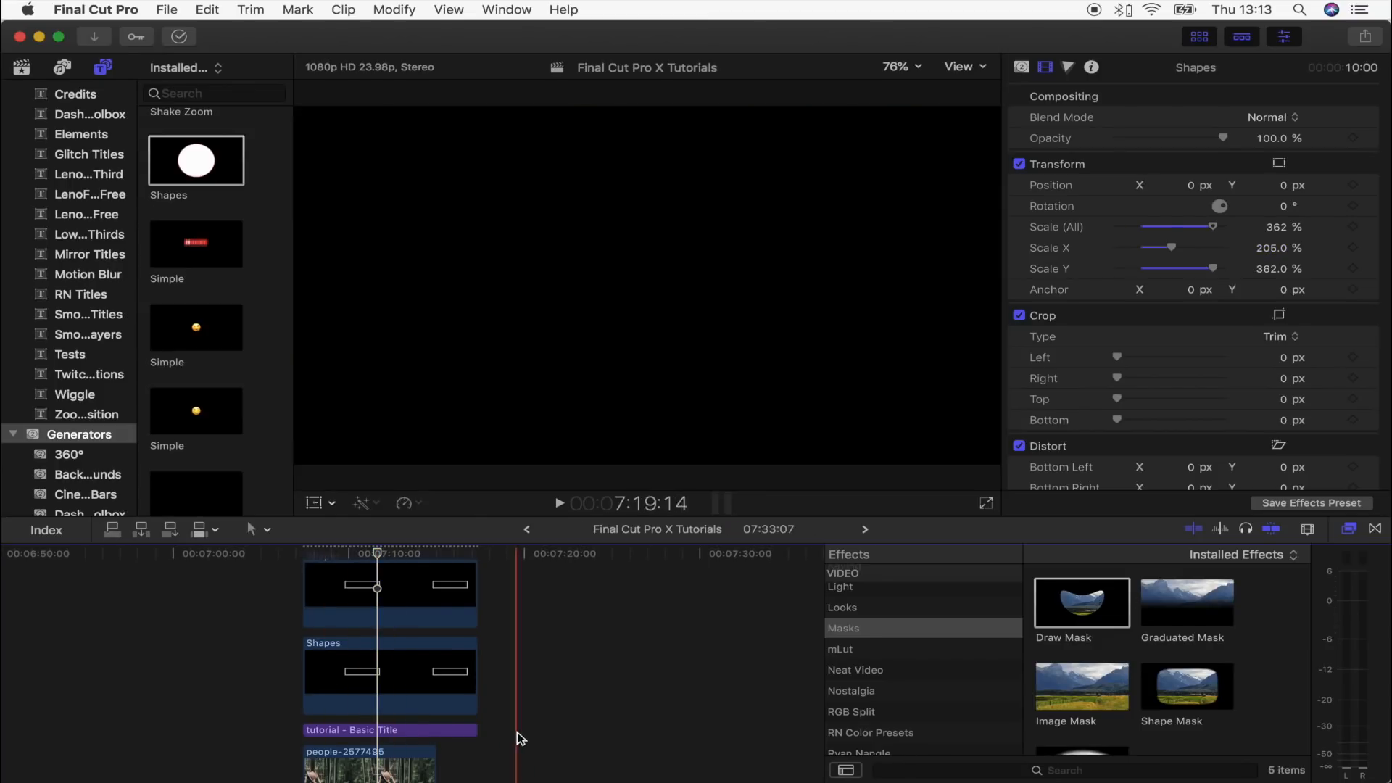
Merge the rectangle shapes and tutorial title into a new compound clip and select it
click(388, 729)
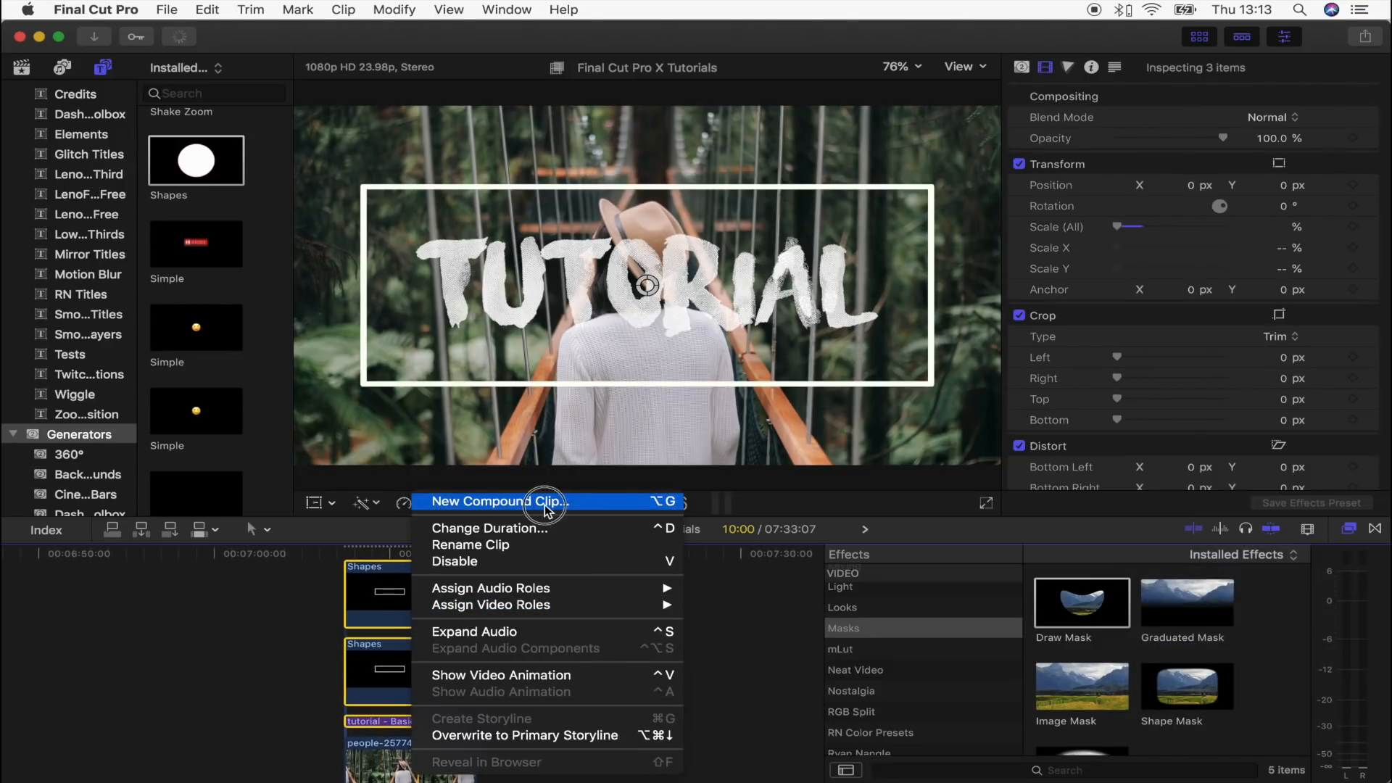
click(496, 502)
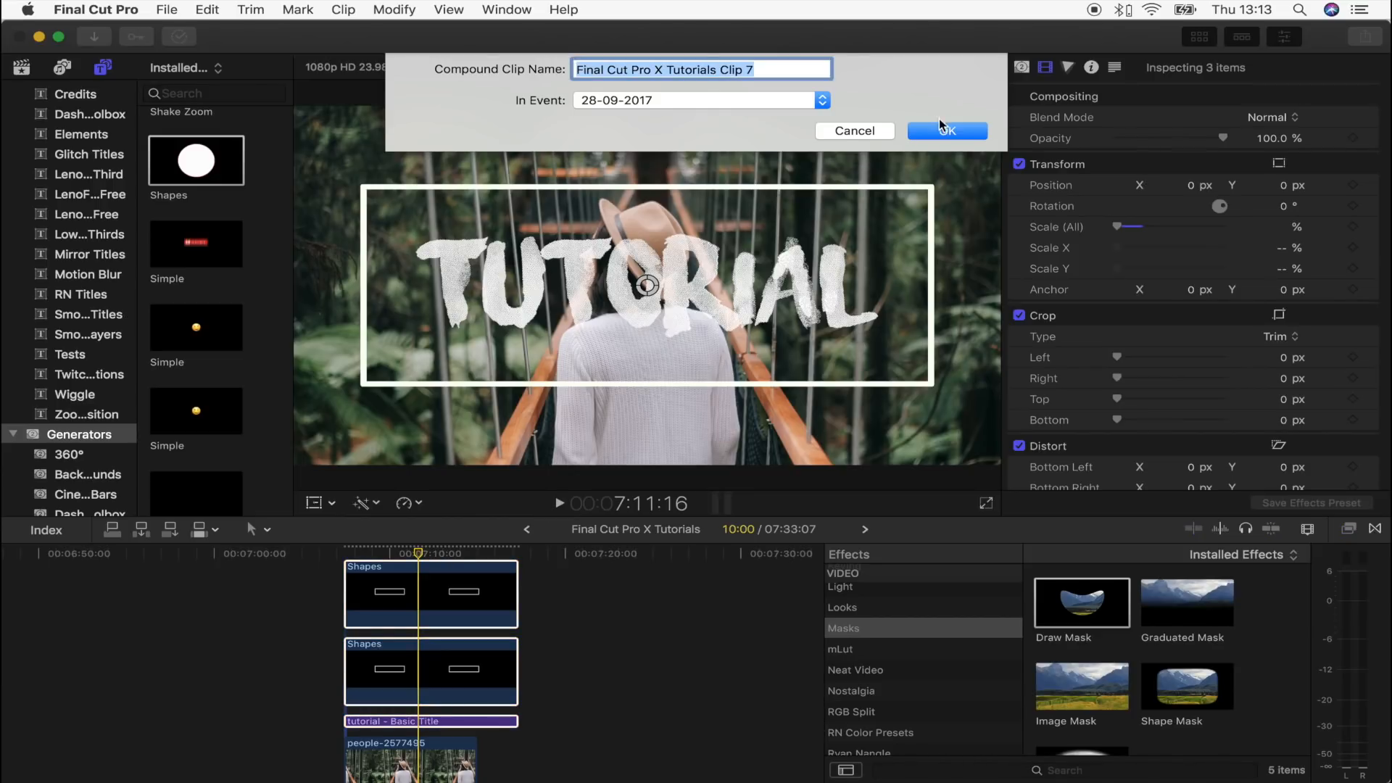
click(947, 131)
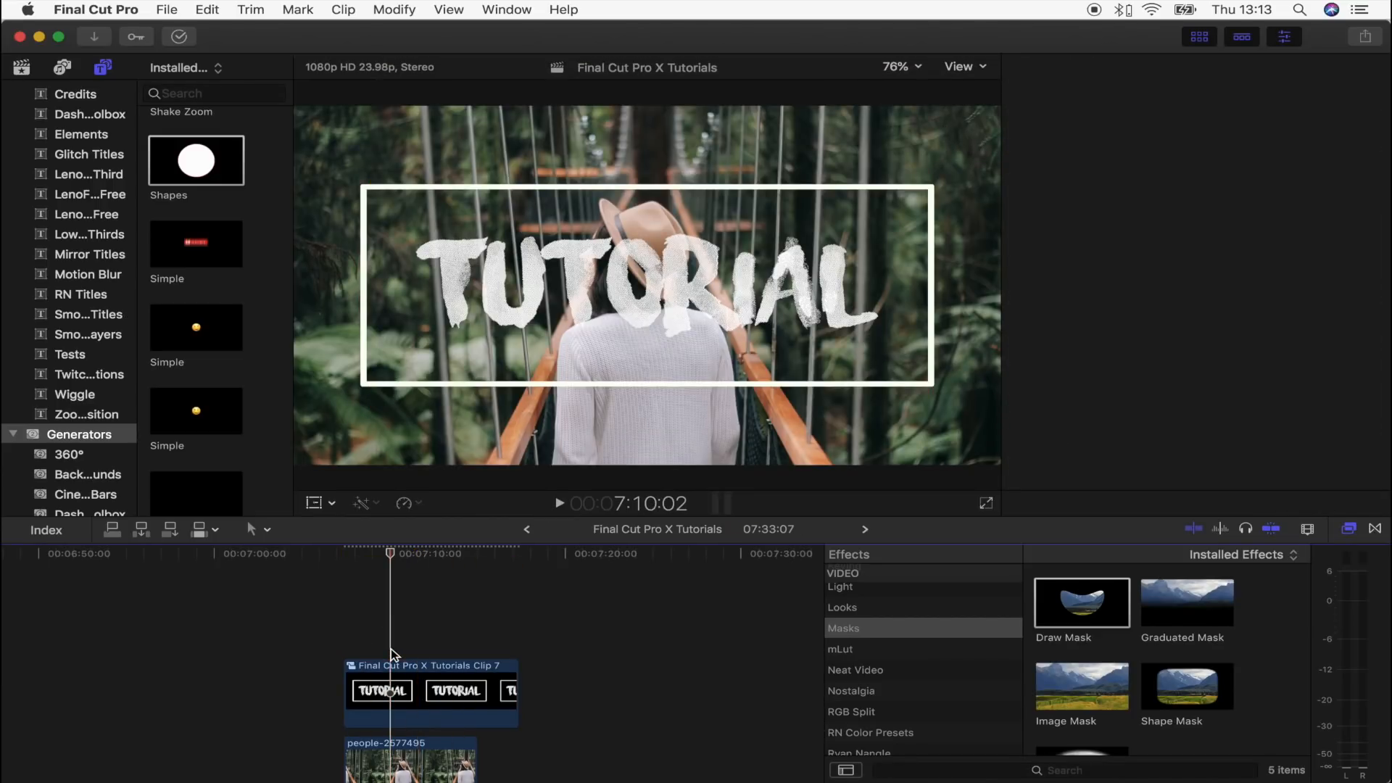
click(430, 621)
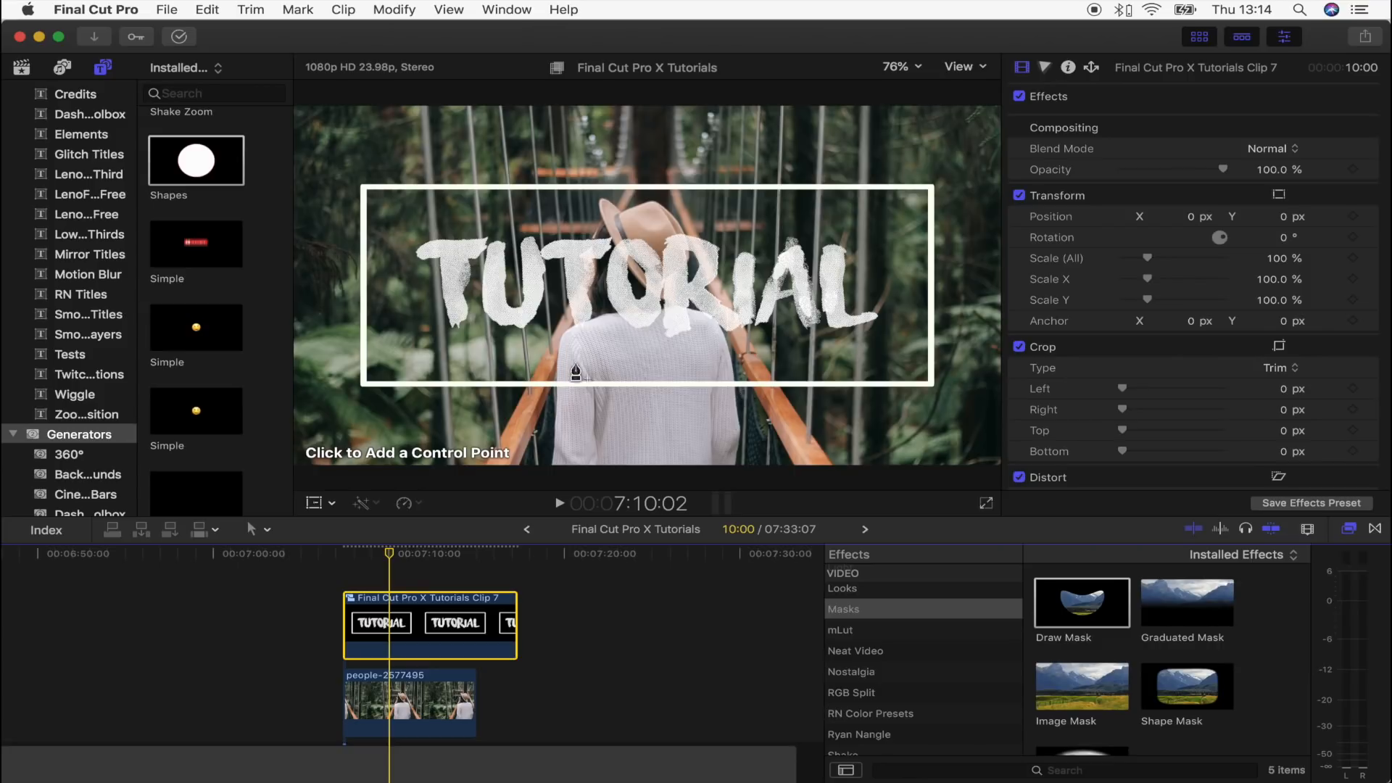
mouse_move(595, 349)
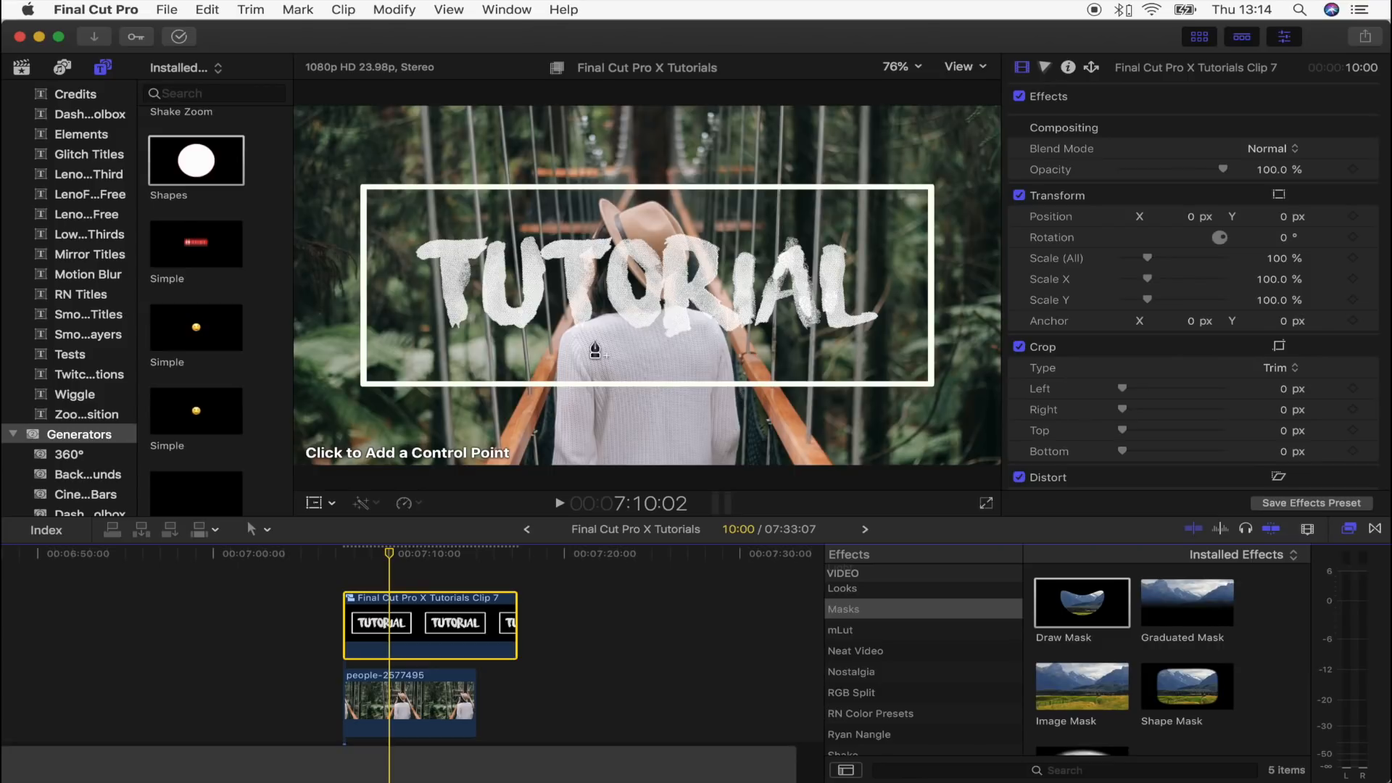
Draw a linear mask line across the compound clip and enable Invert Mask
click(897, 66)
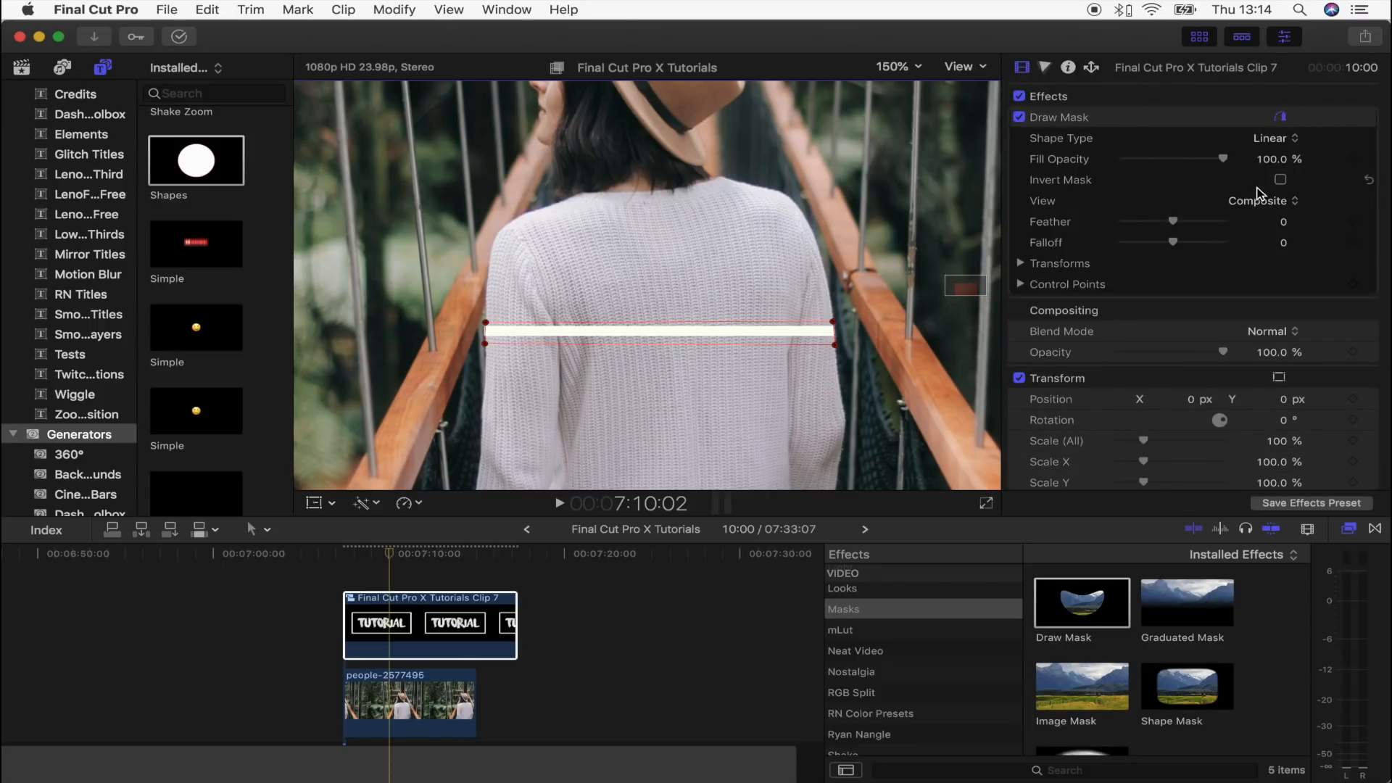
click(1282, 179)
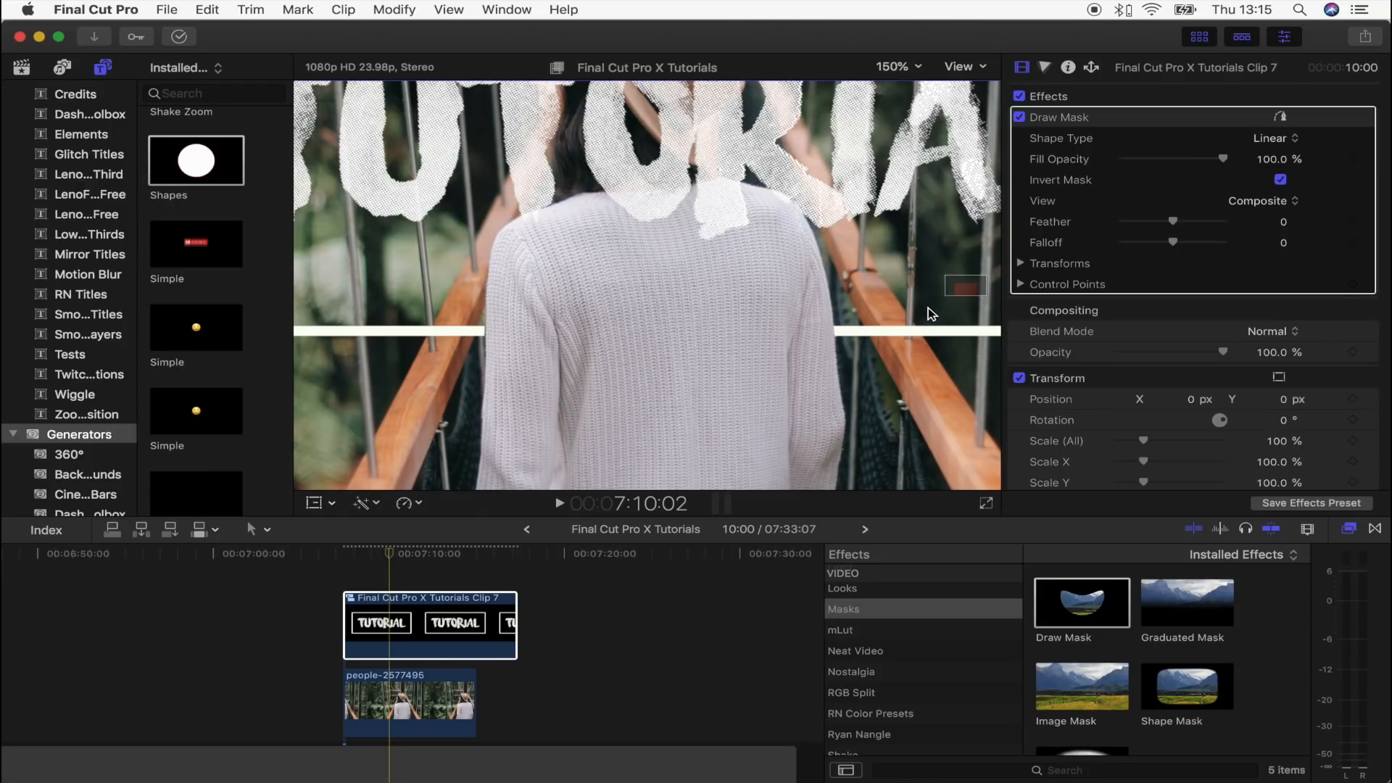
click(895, 67)
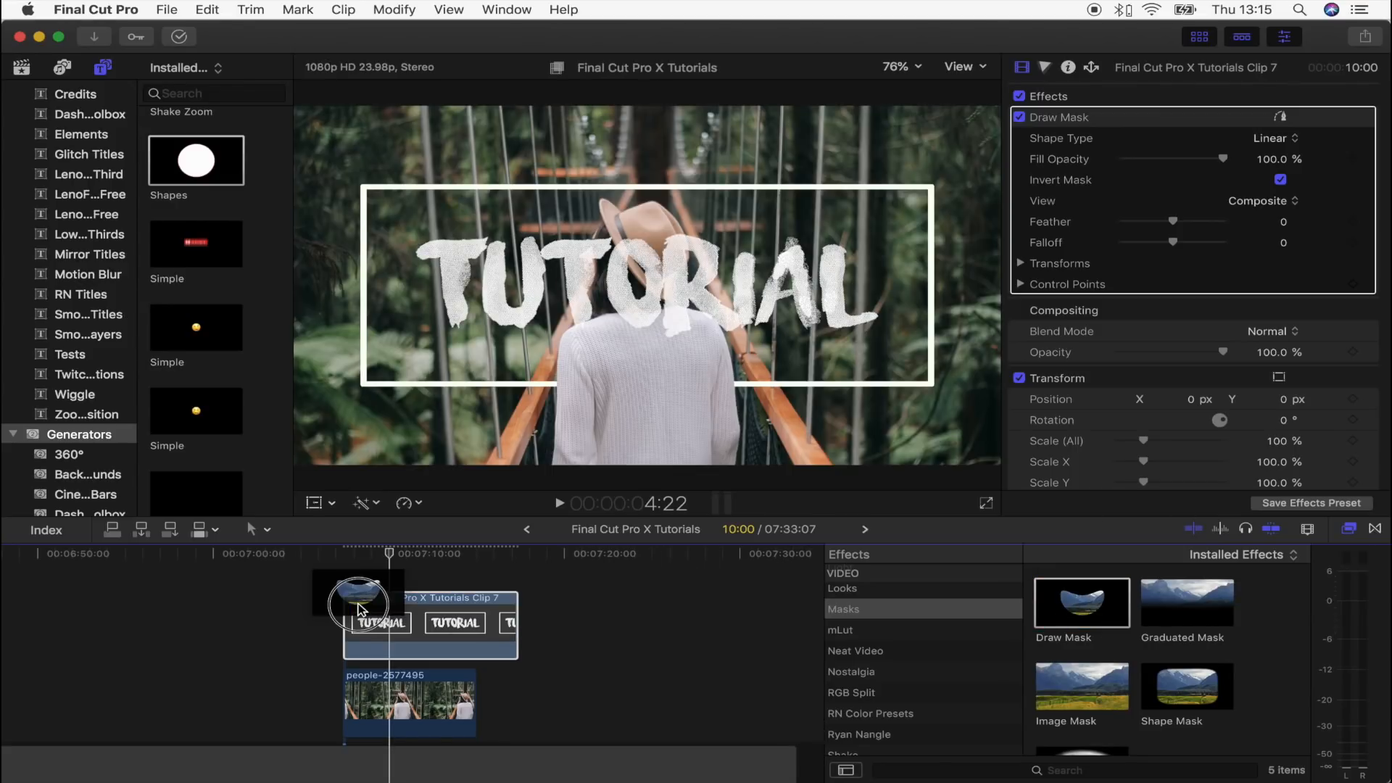
Apply a second Draw Mask traced around the woman's hat and head, and invert it
double_click(1081, 602)
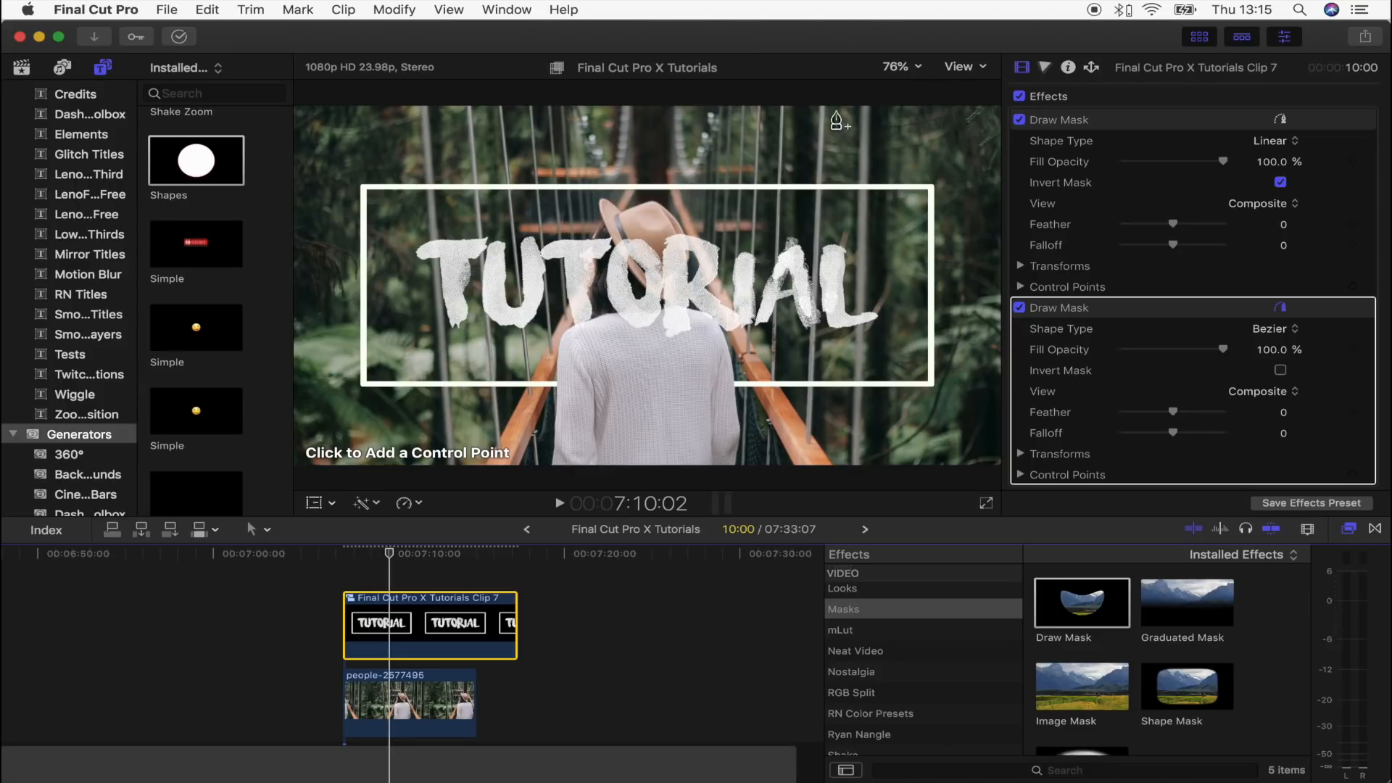
click(899, 66)
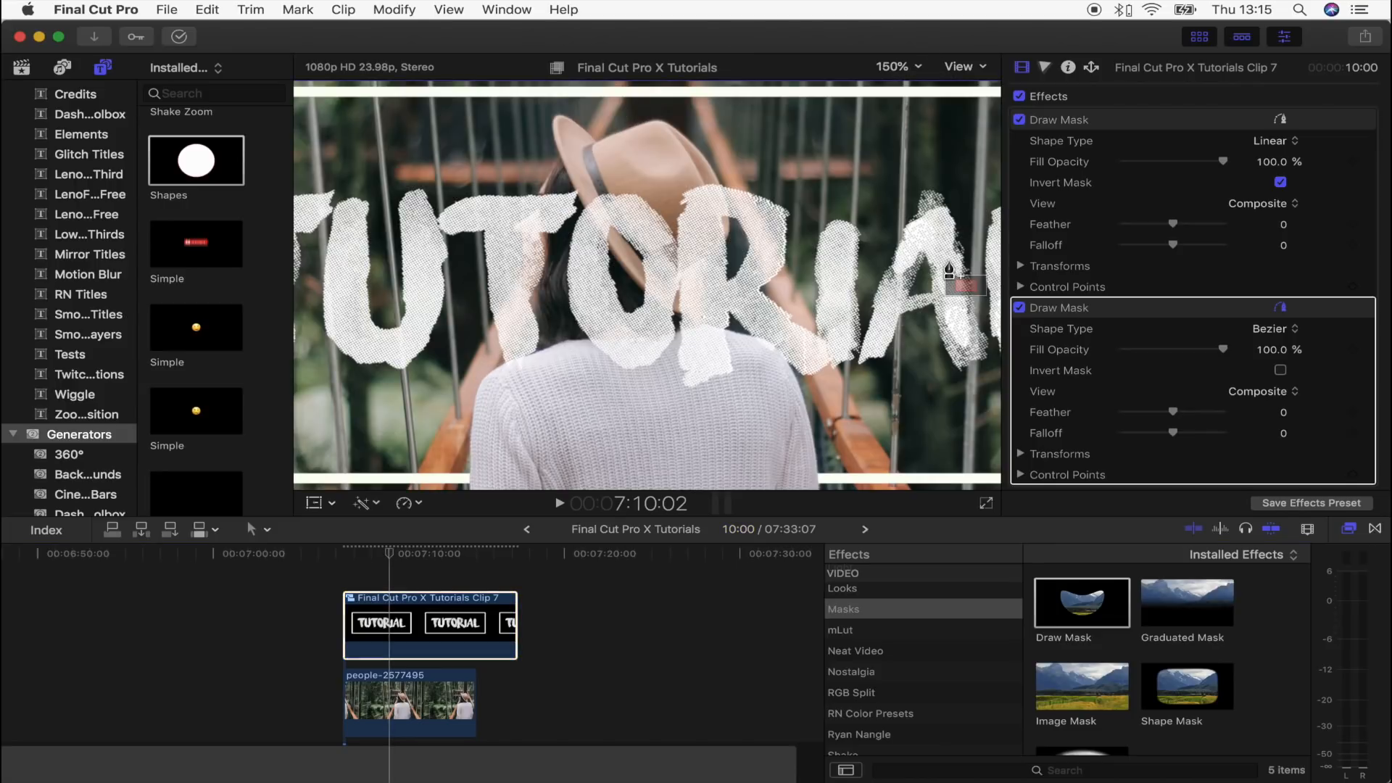
click(496, 369)
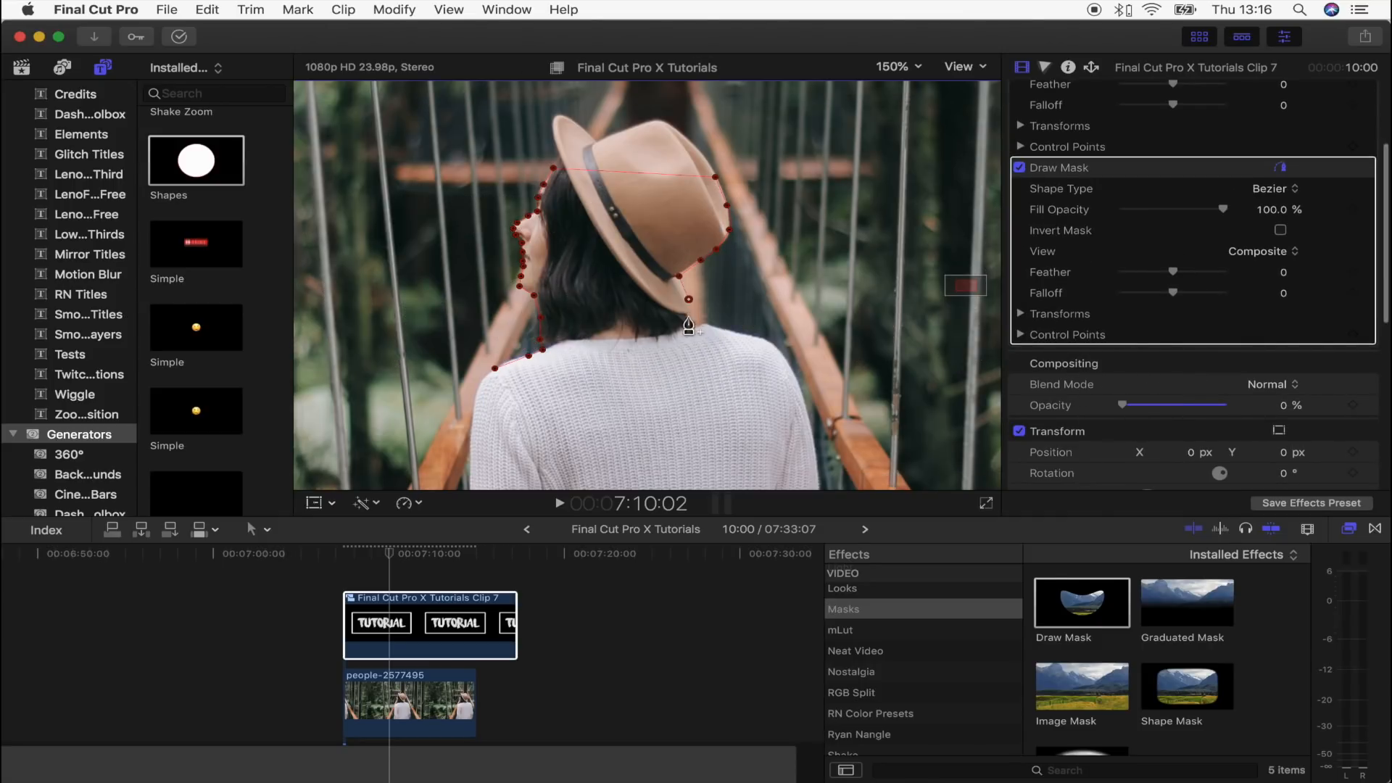
drag(1121, 404, 1228, 405)
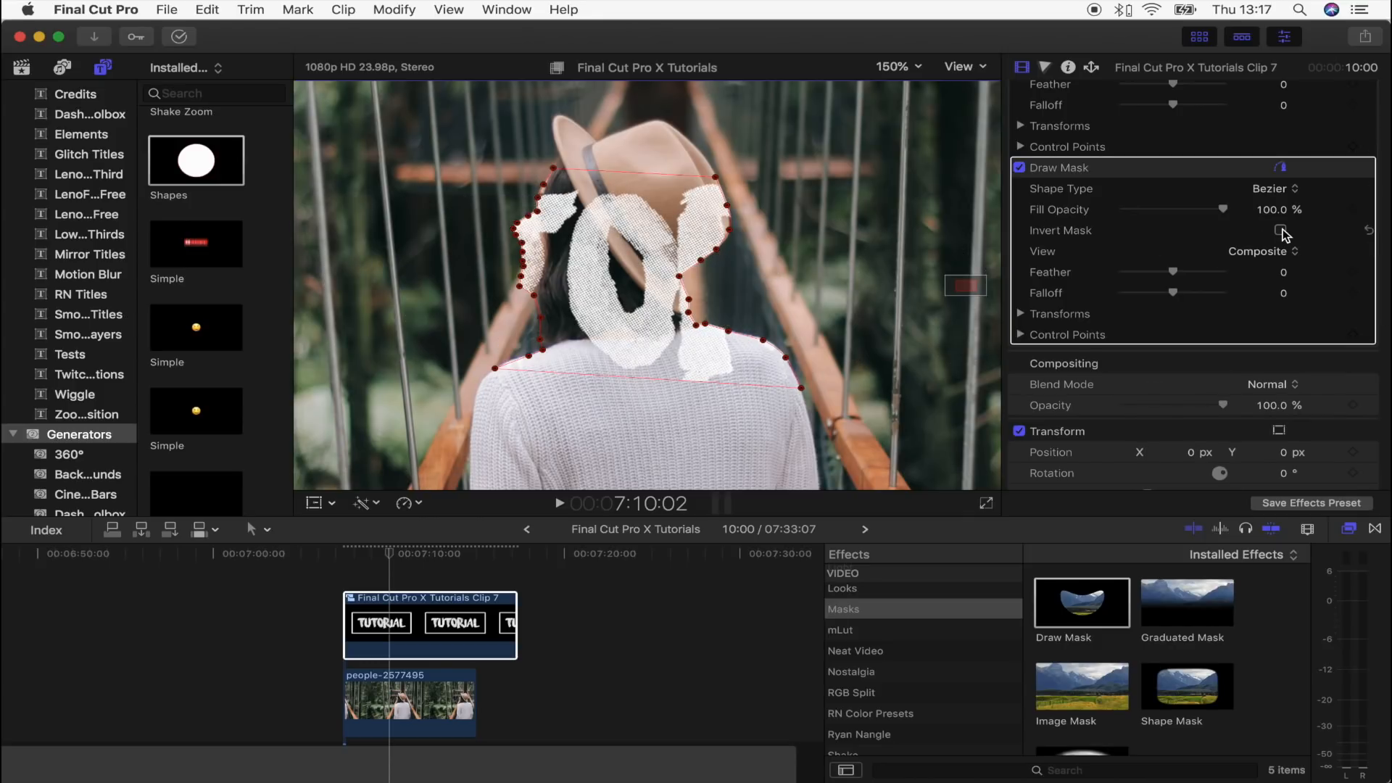
click(1282, 230)
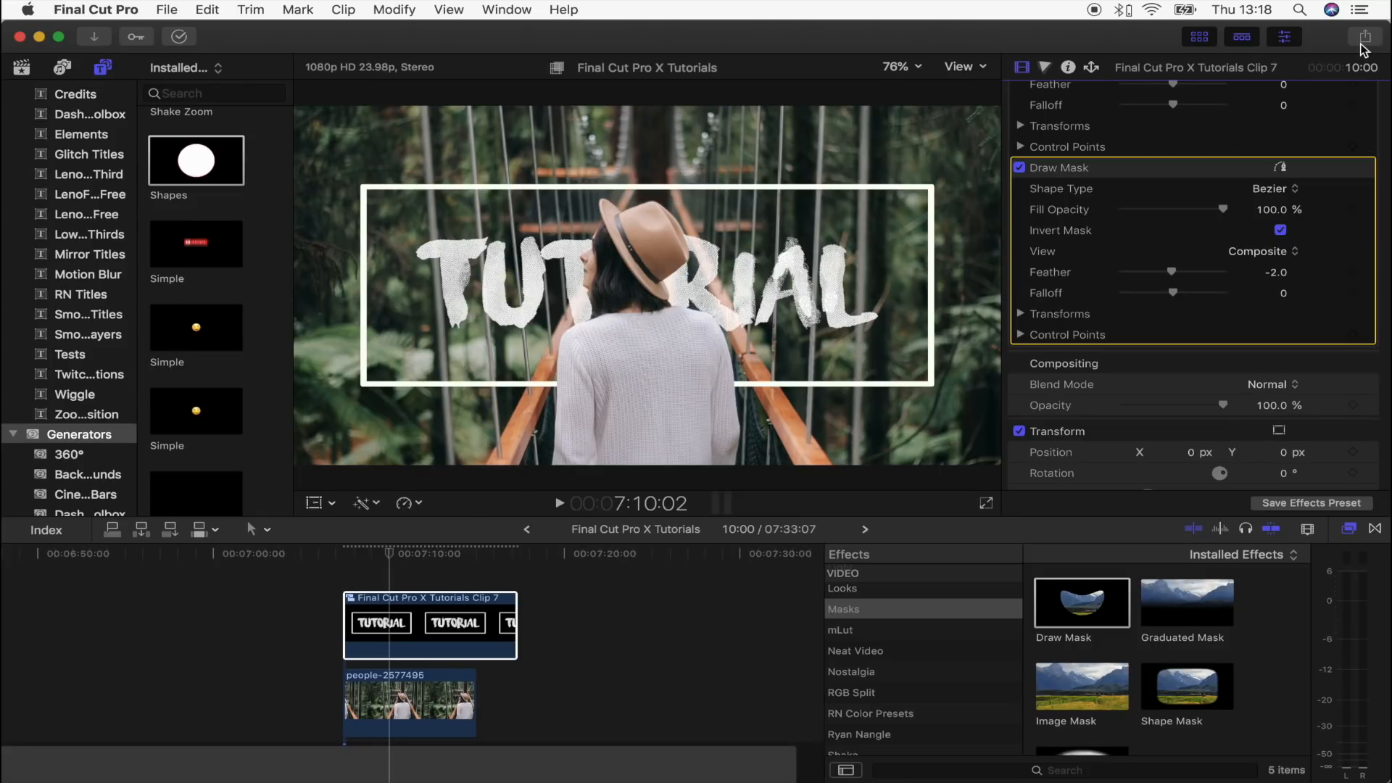
Use Share > Save Current Frame with JPEG Image as the export format
click(1366, 36)
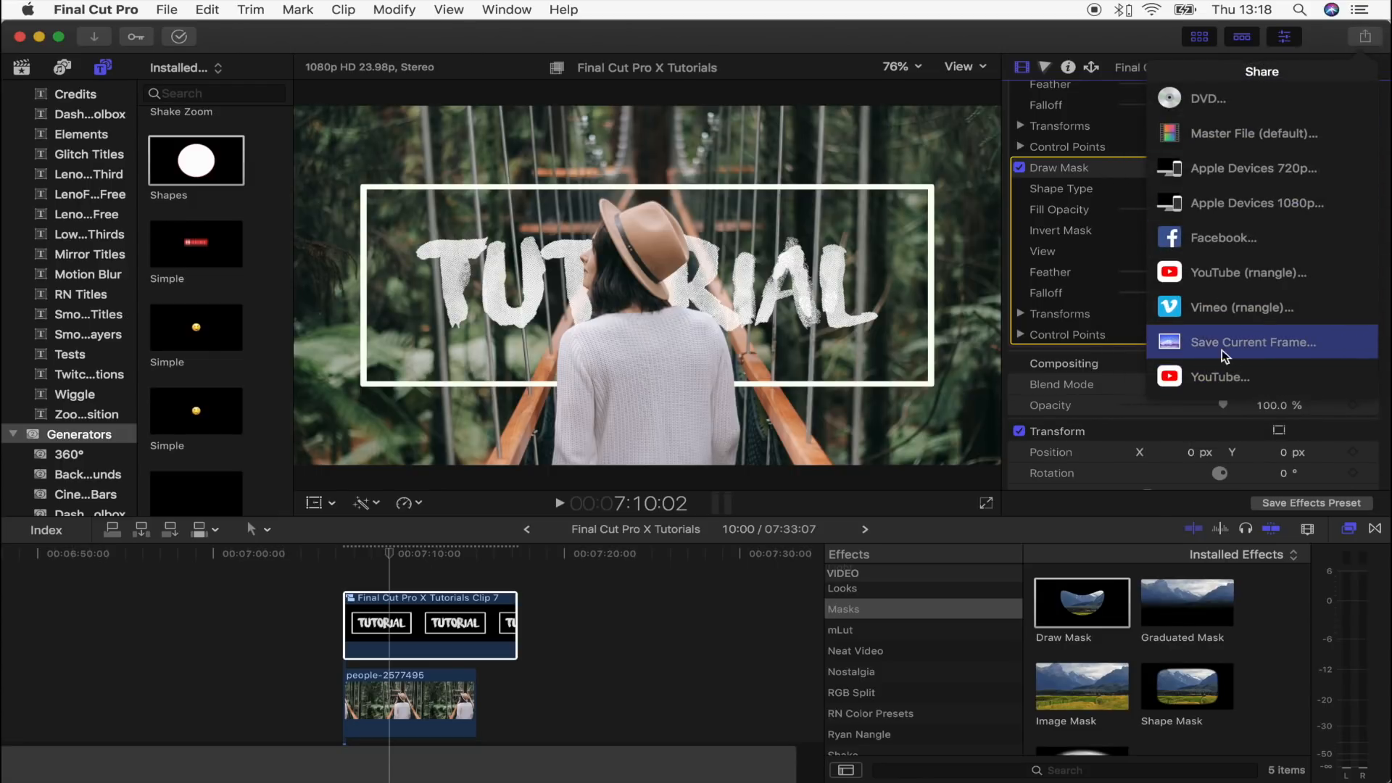
click(1253, 342)
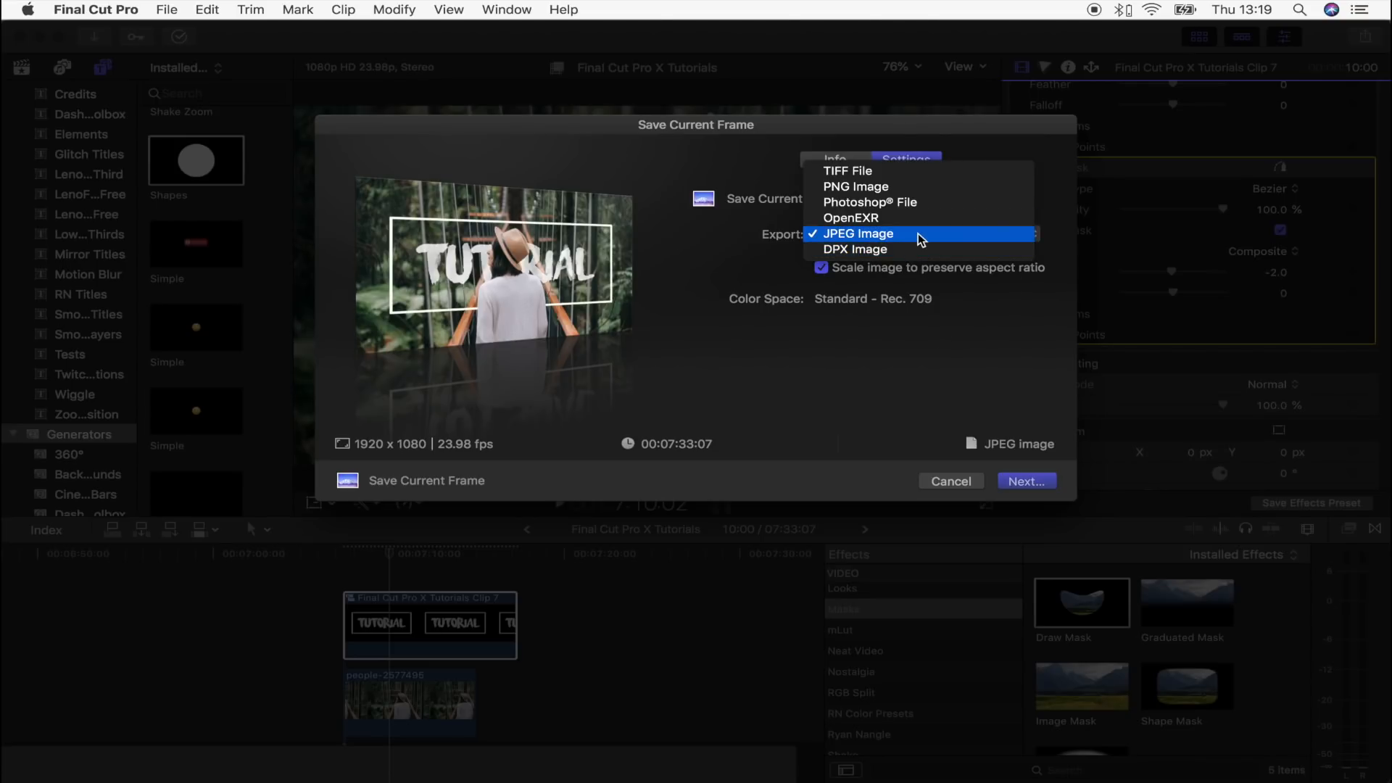
click(858, 234)
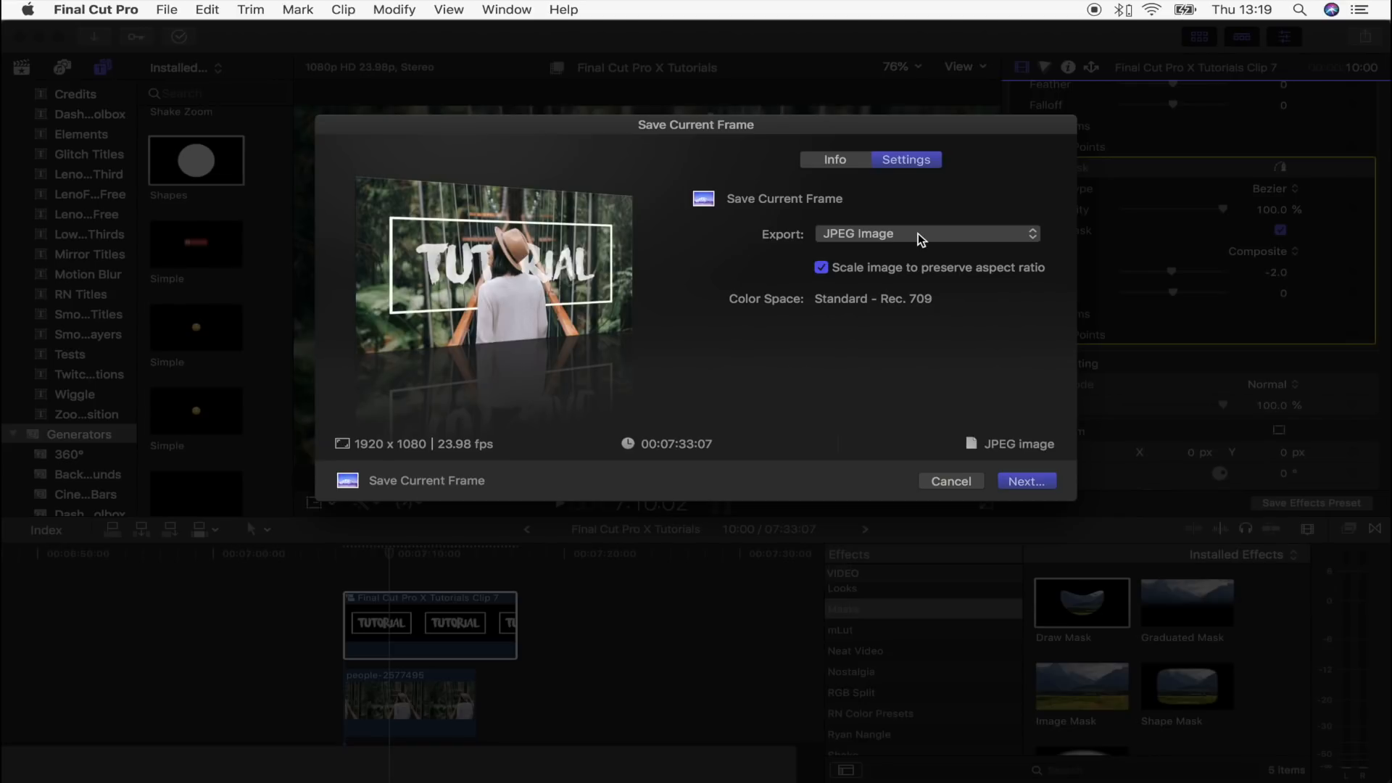
click(926, 233)
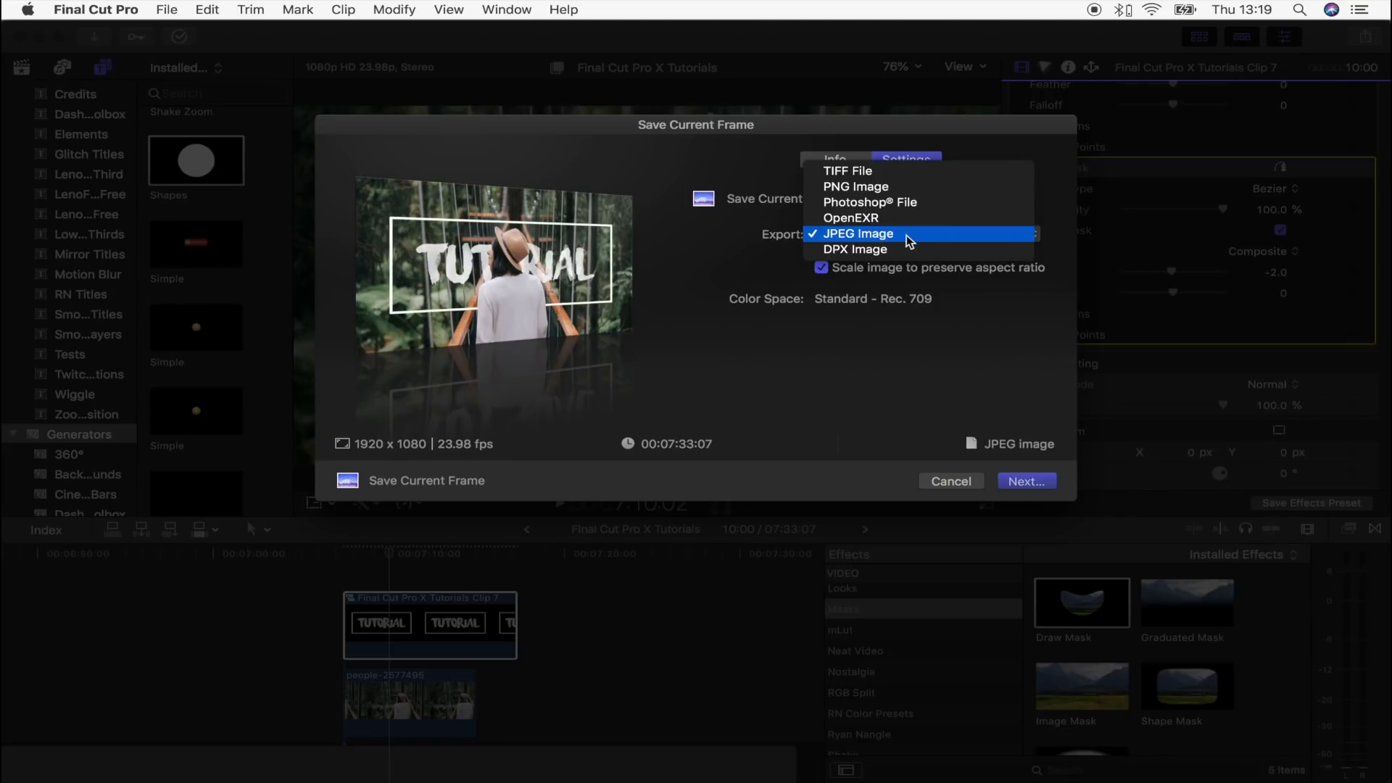
click(858, 233)
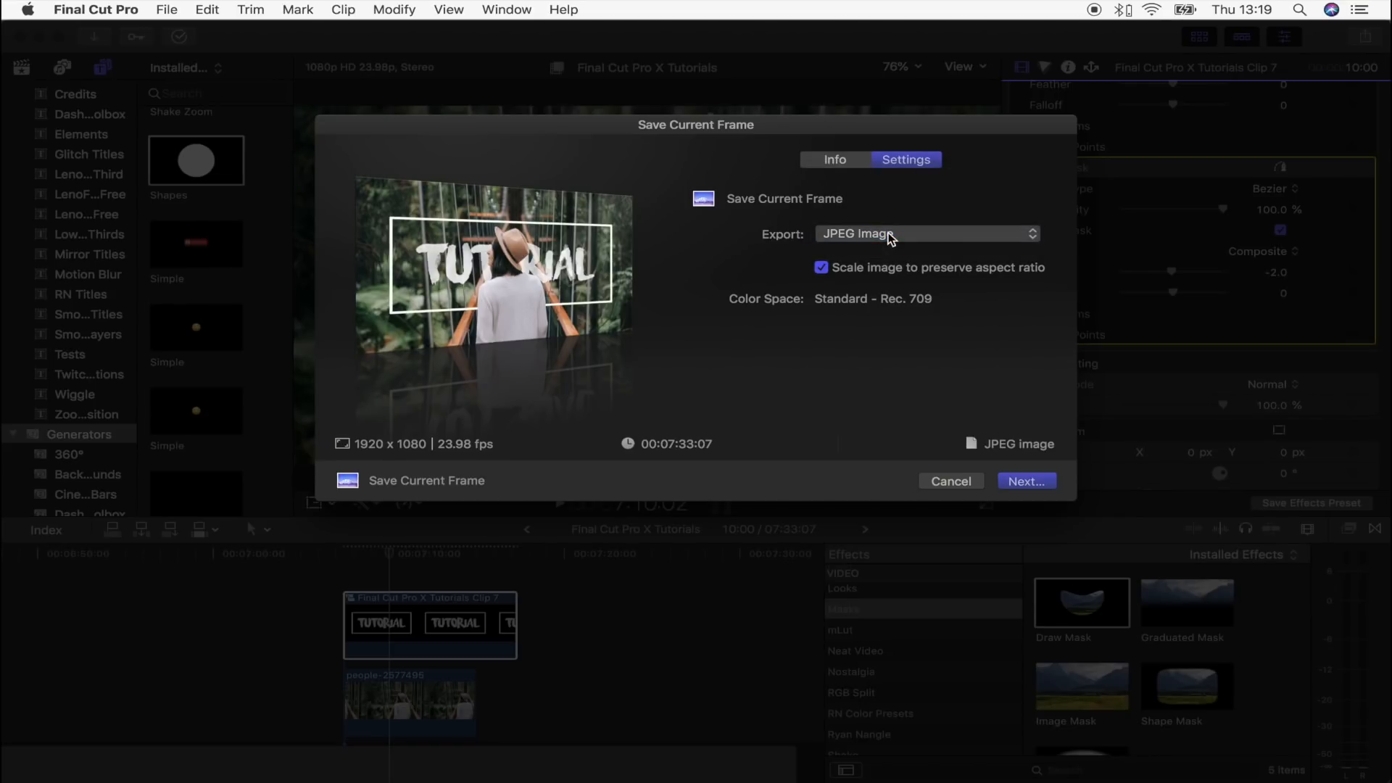
Save the frame as thumbnail.jpg and preview the saved image
click(1025, 480)
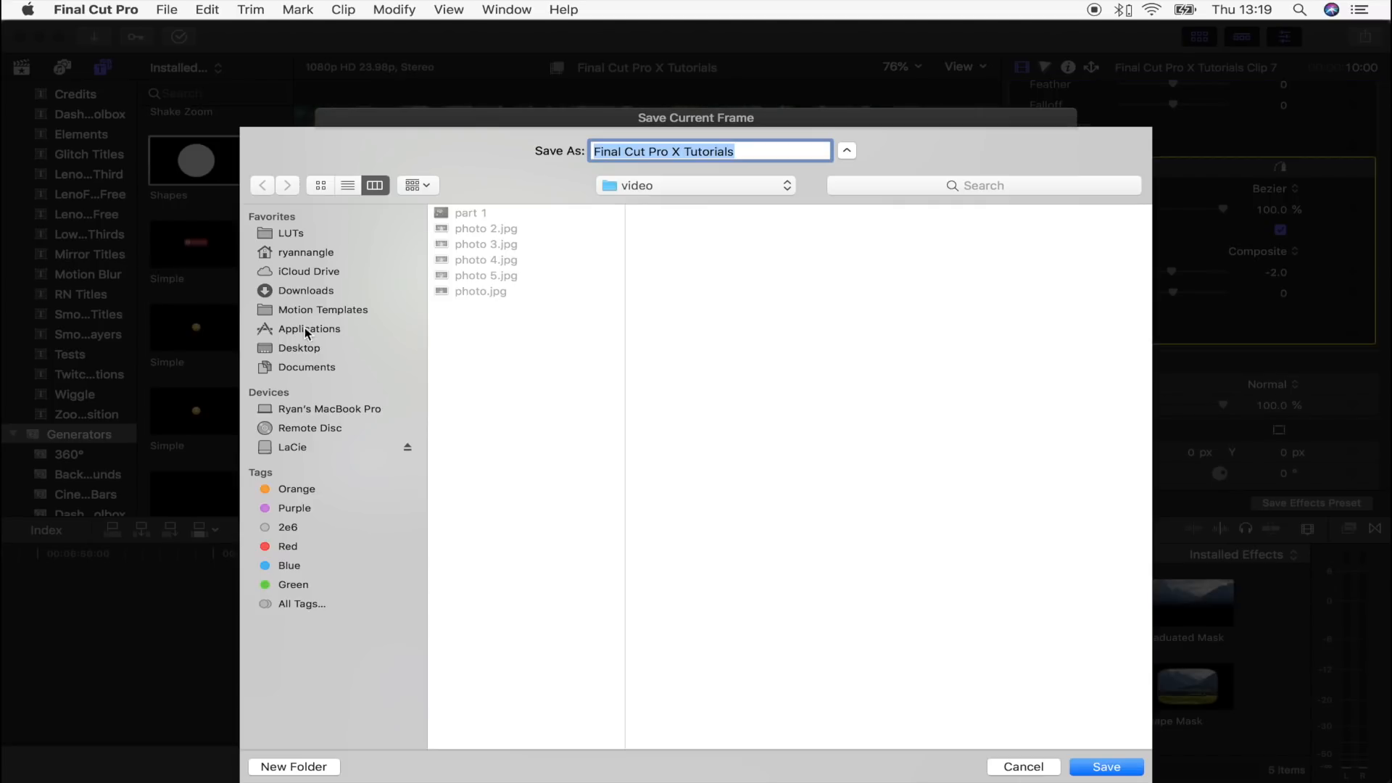
click(299, 348)
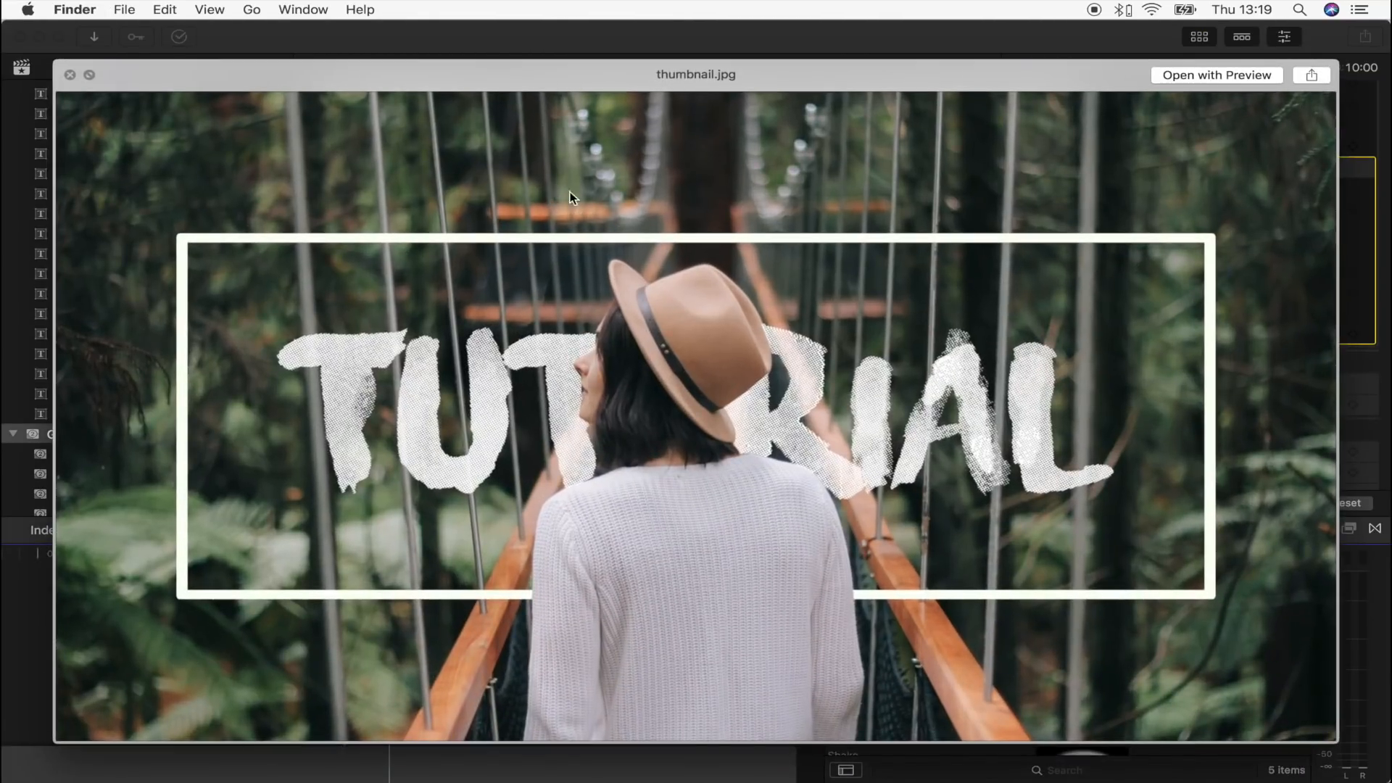
drag(695, 74, 672, 34)
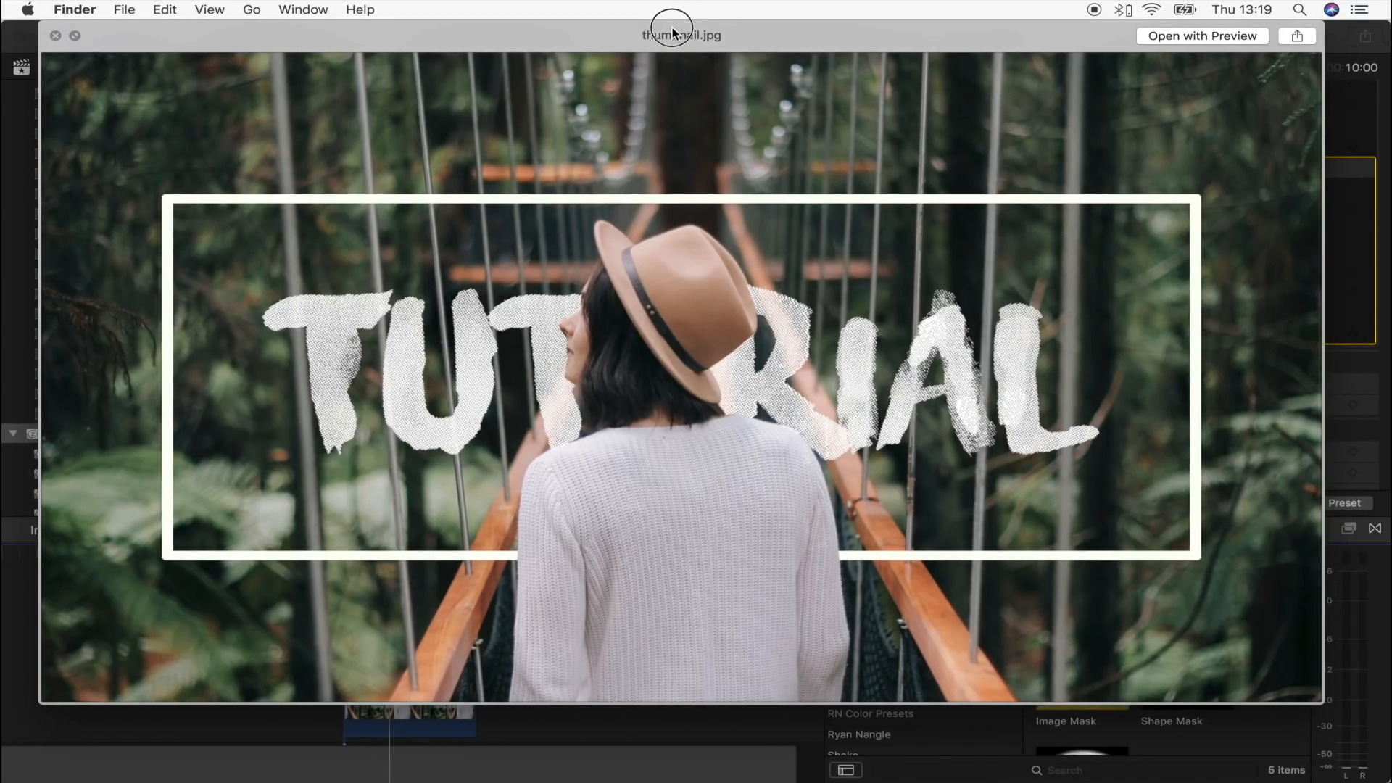